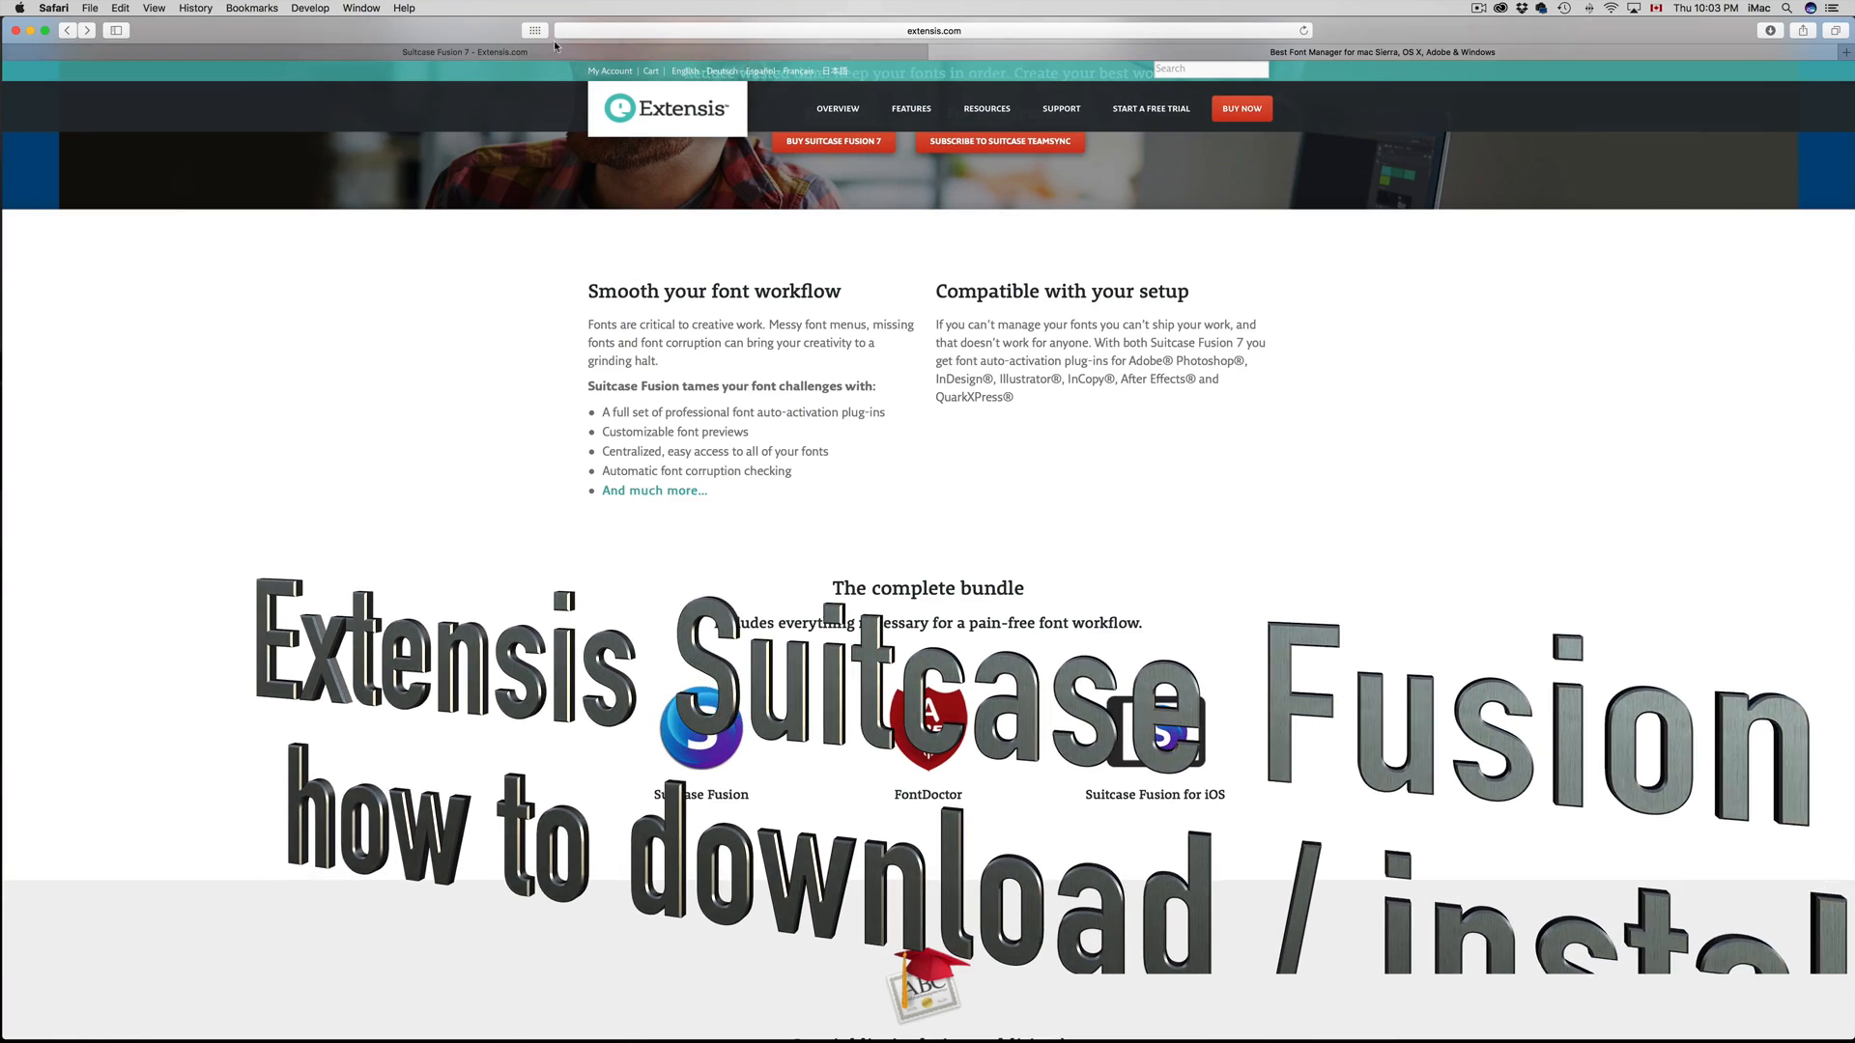
Go to the Suitcase Fusion 7 Product Support page and review its Latest Installers links
click(1060, 107)
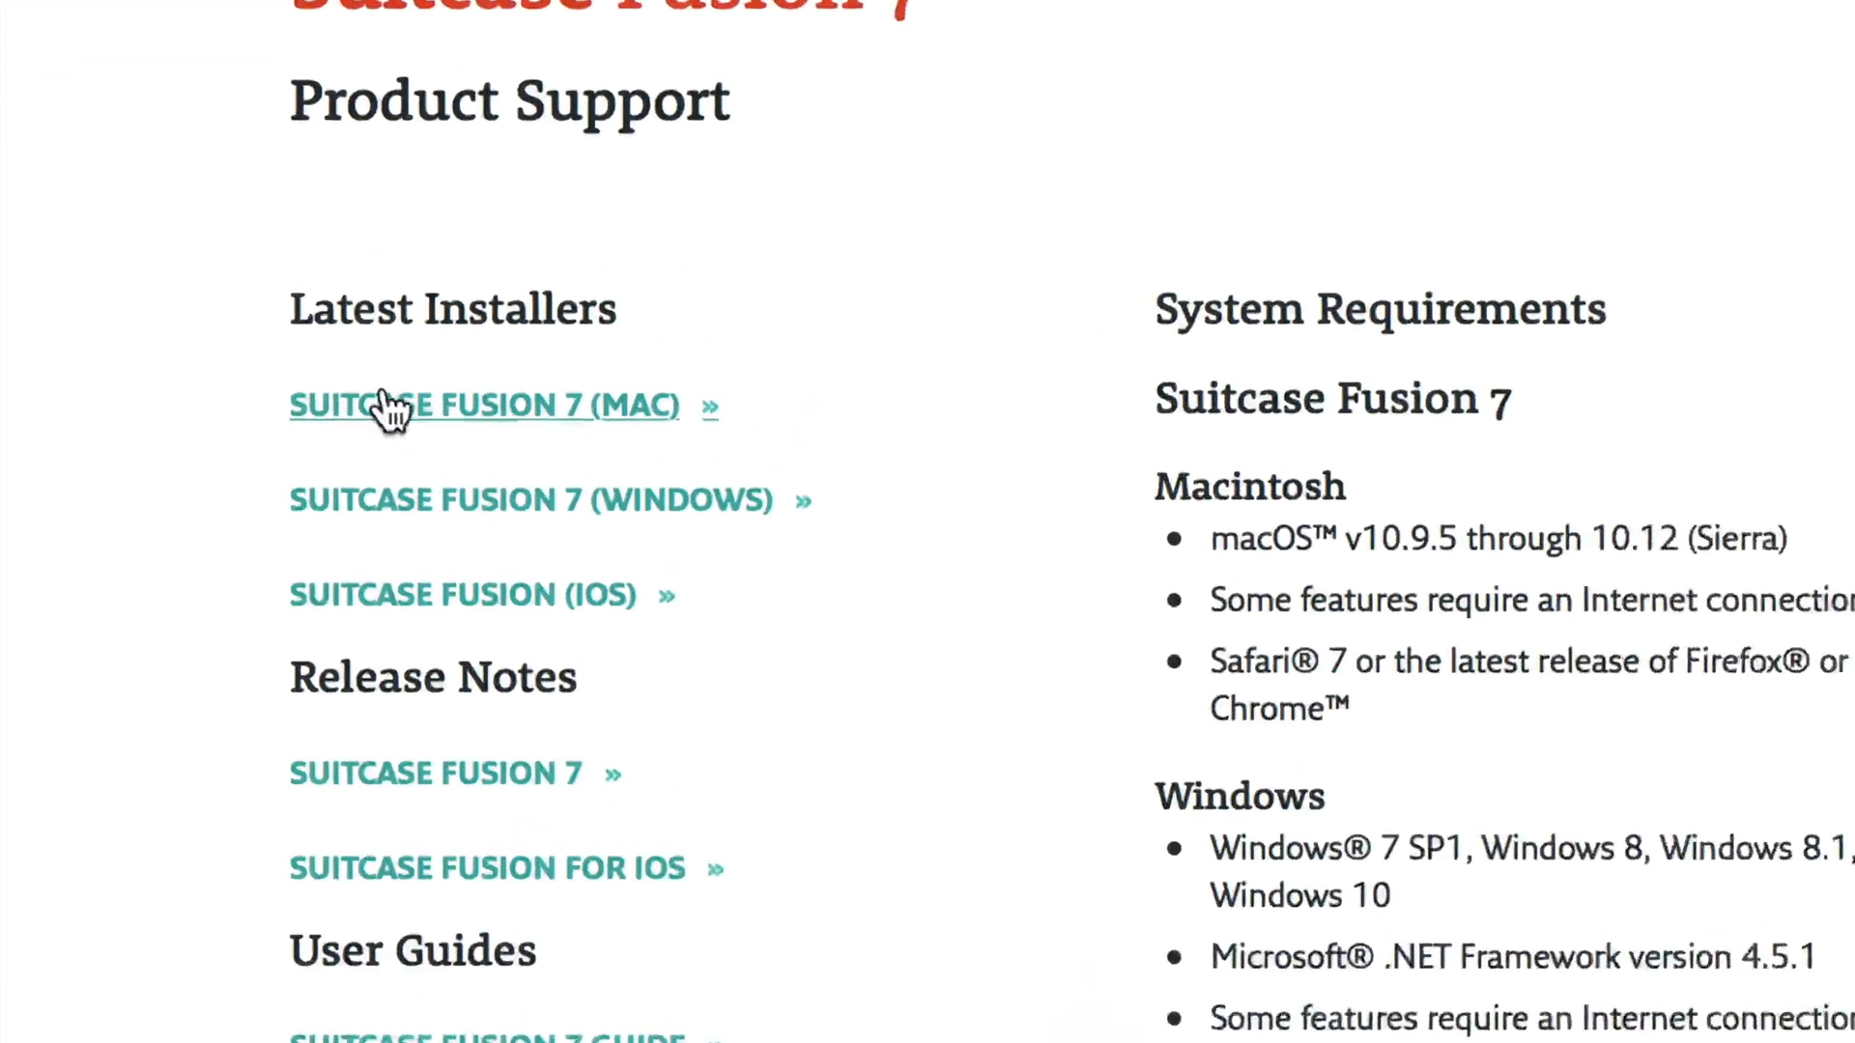
scroll(up, 3)
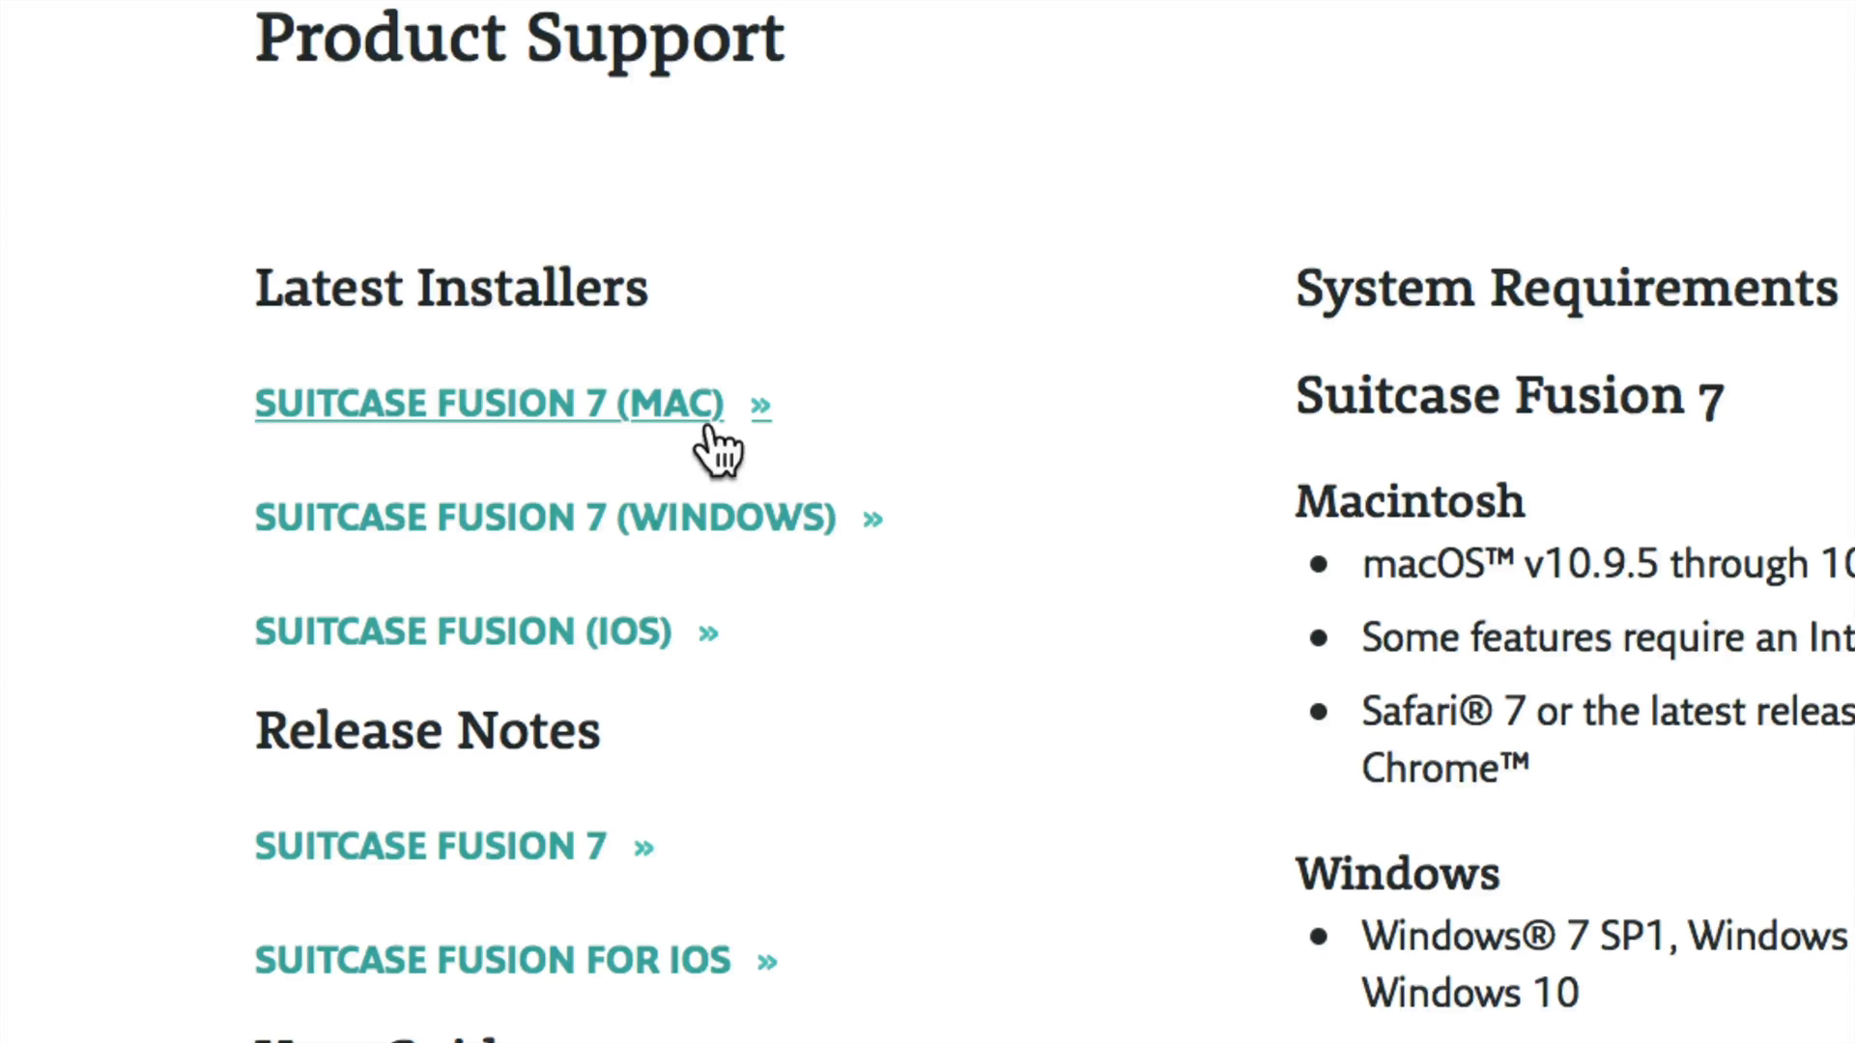
mouse_move(817, 532)
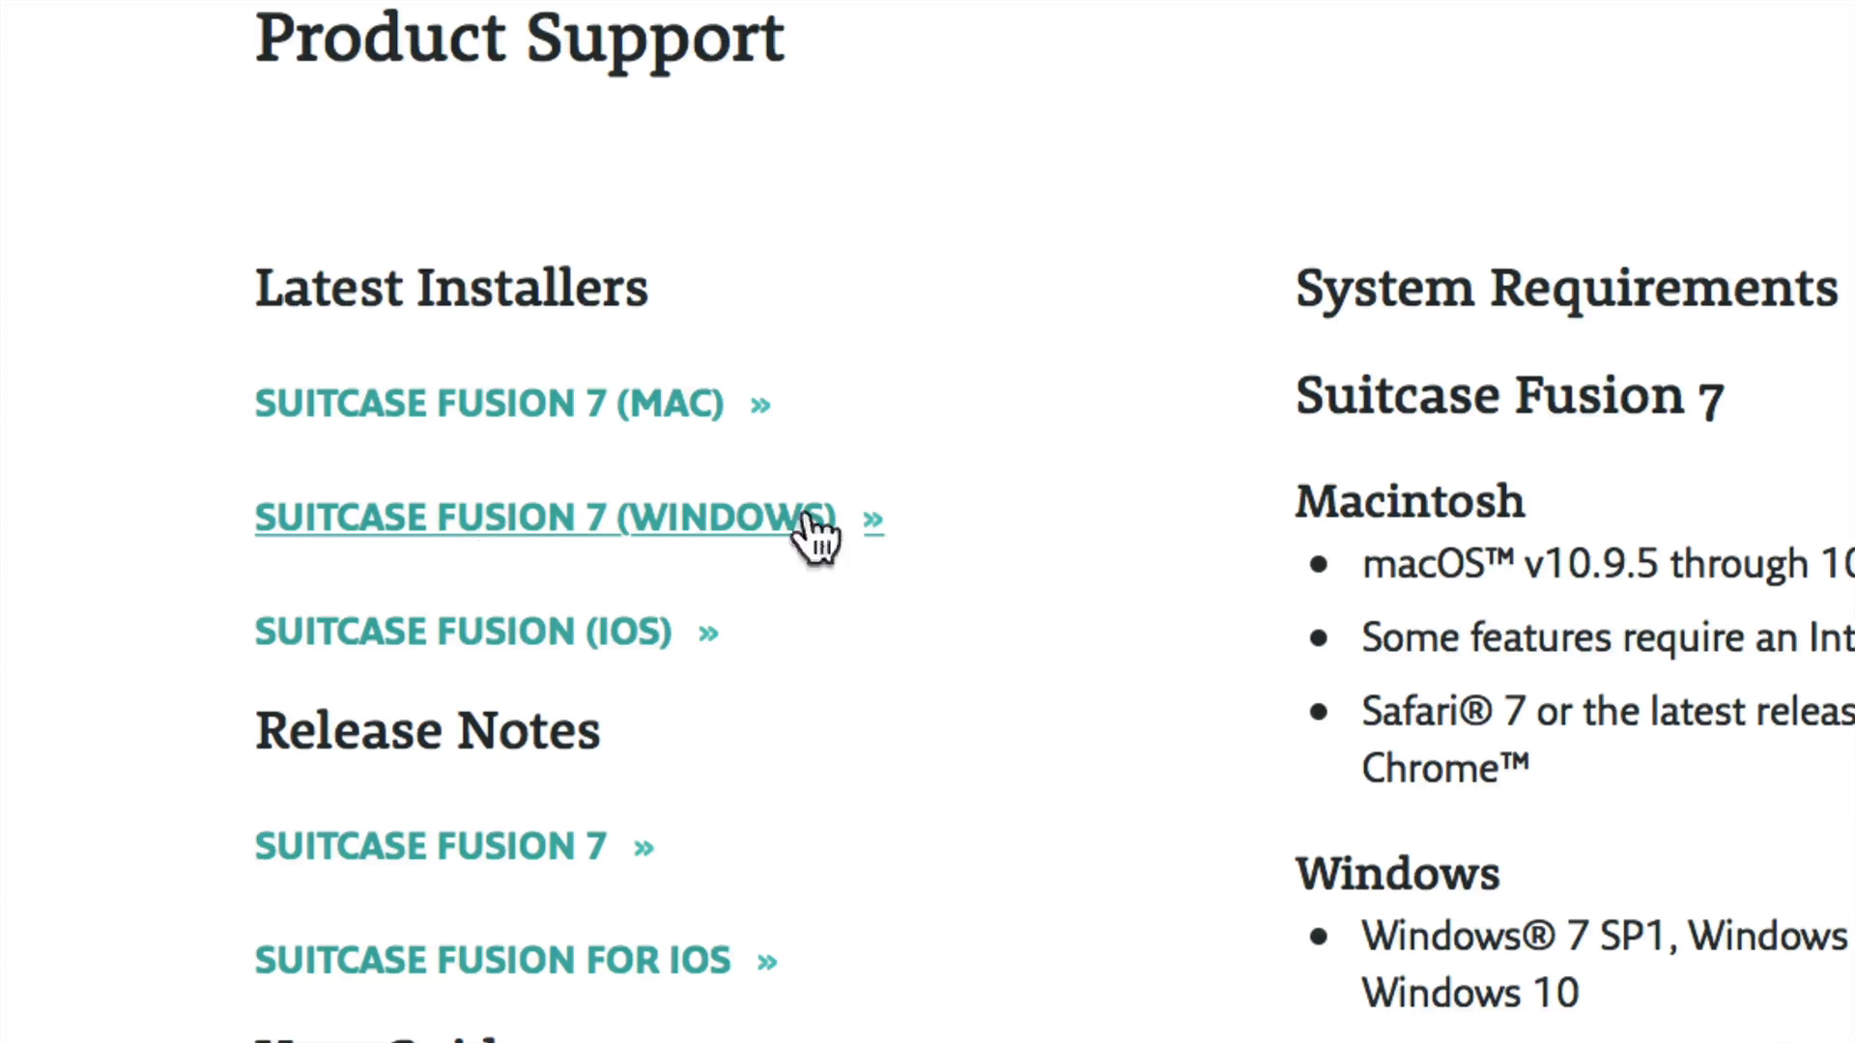
mouse_move(864, 663)
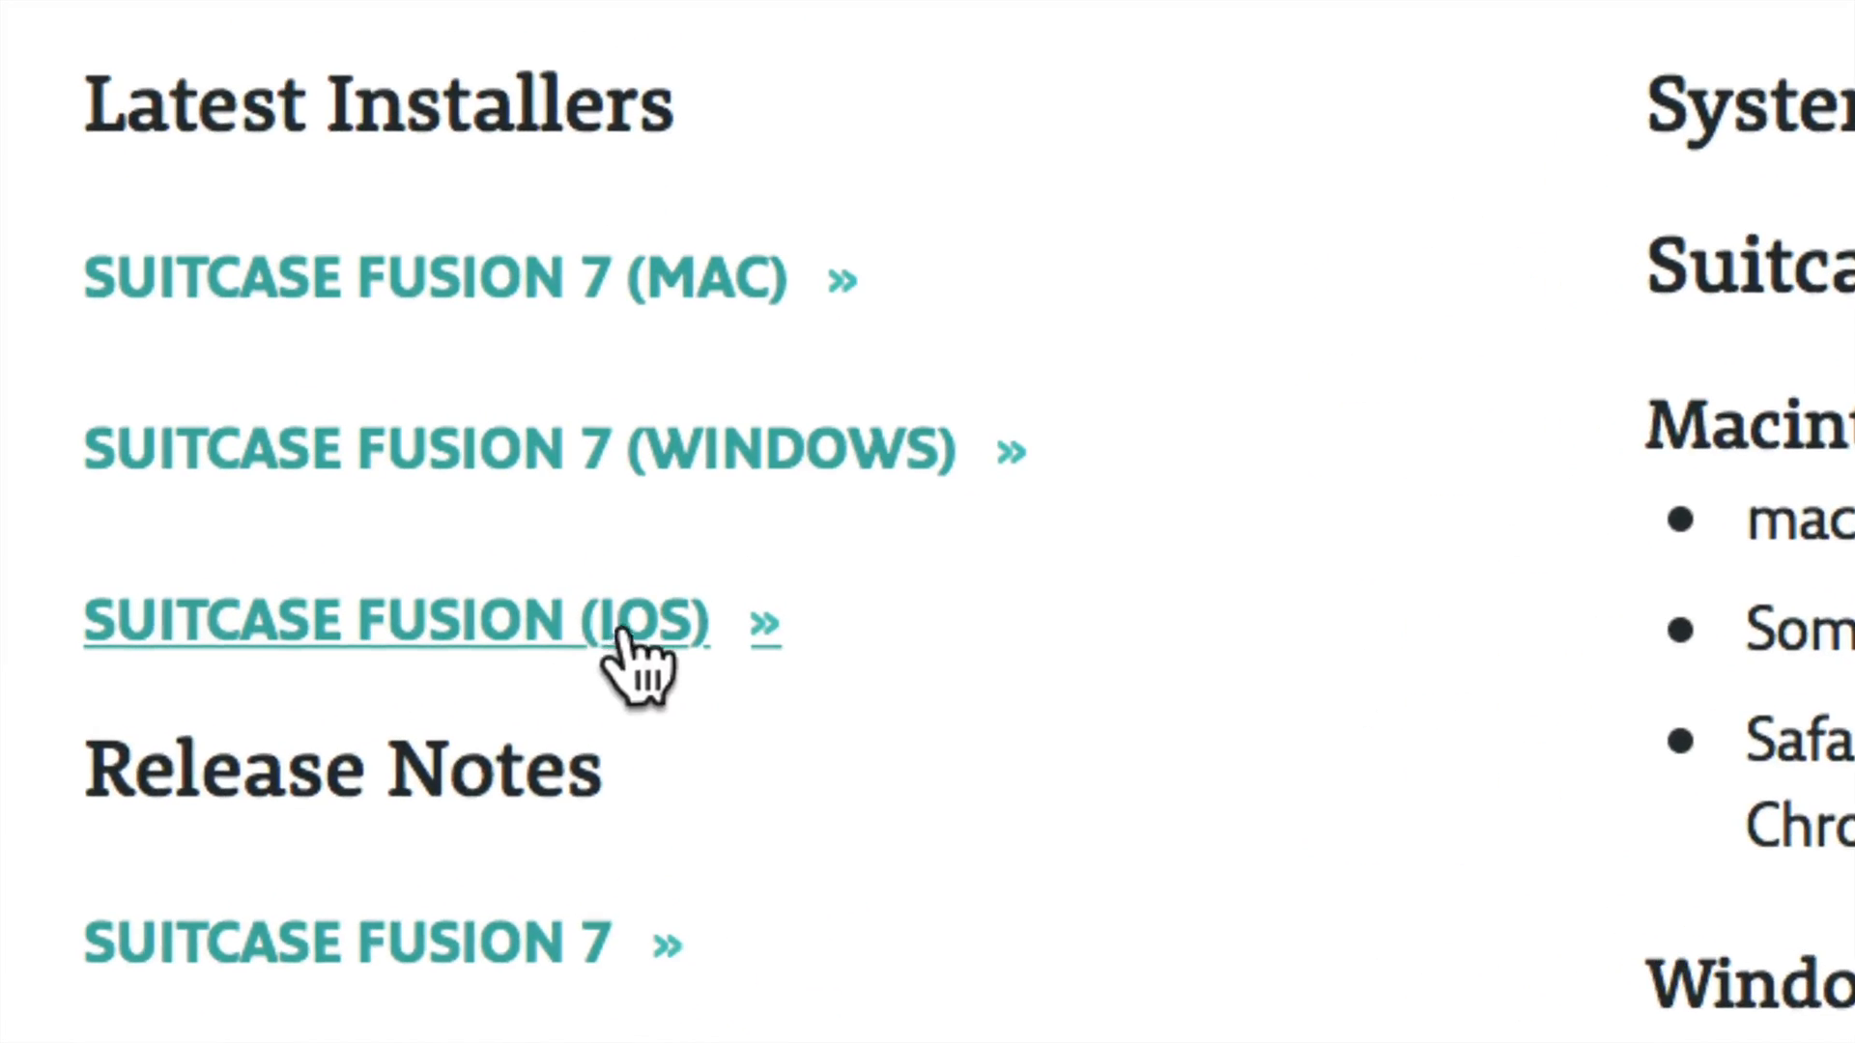
mouse_move(557, 579)
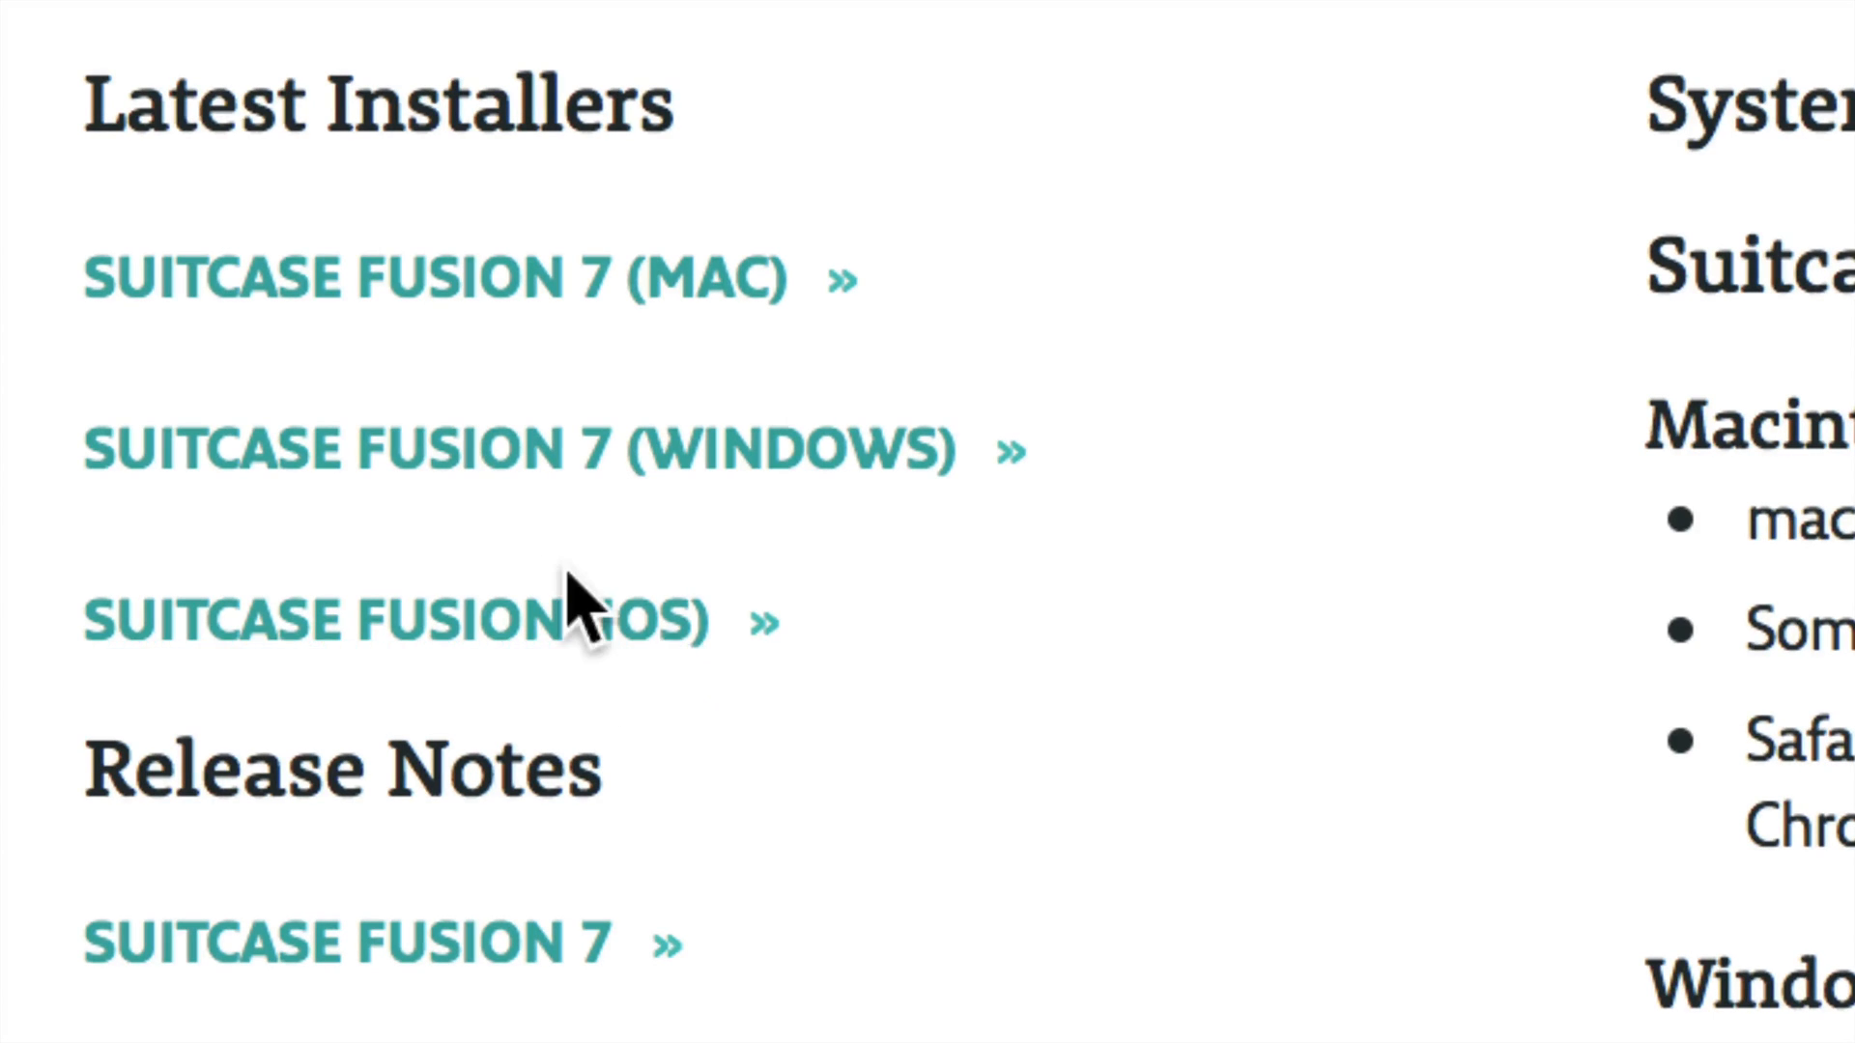
scroll(up, 3)
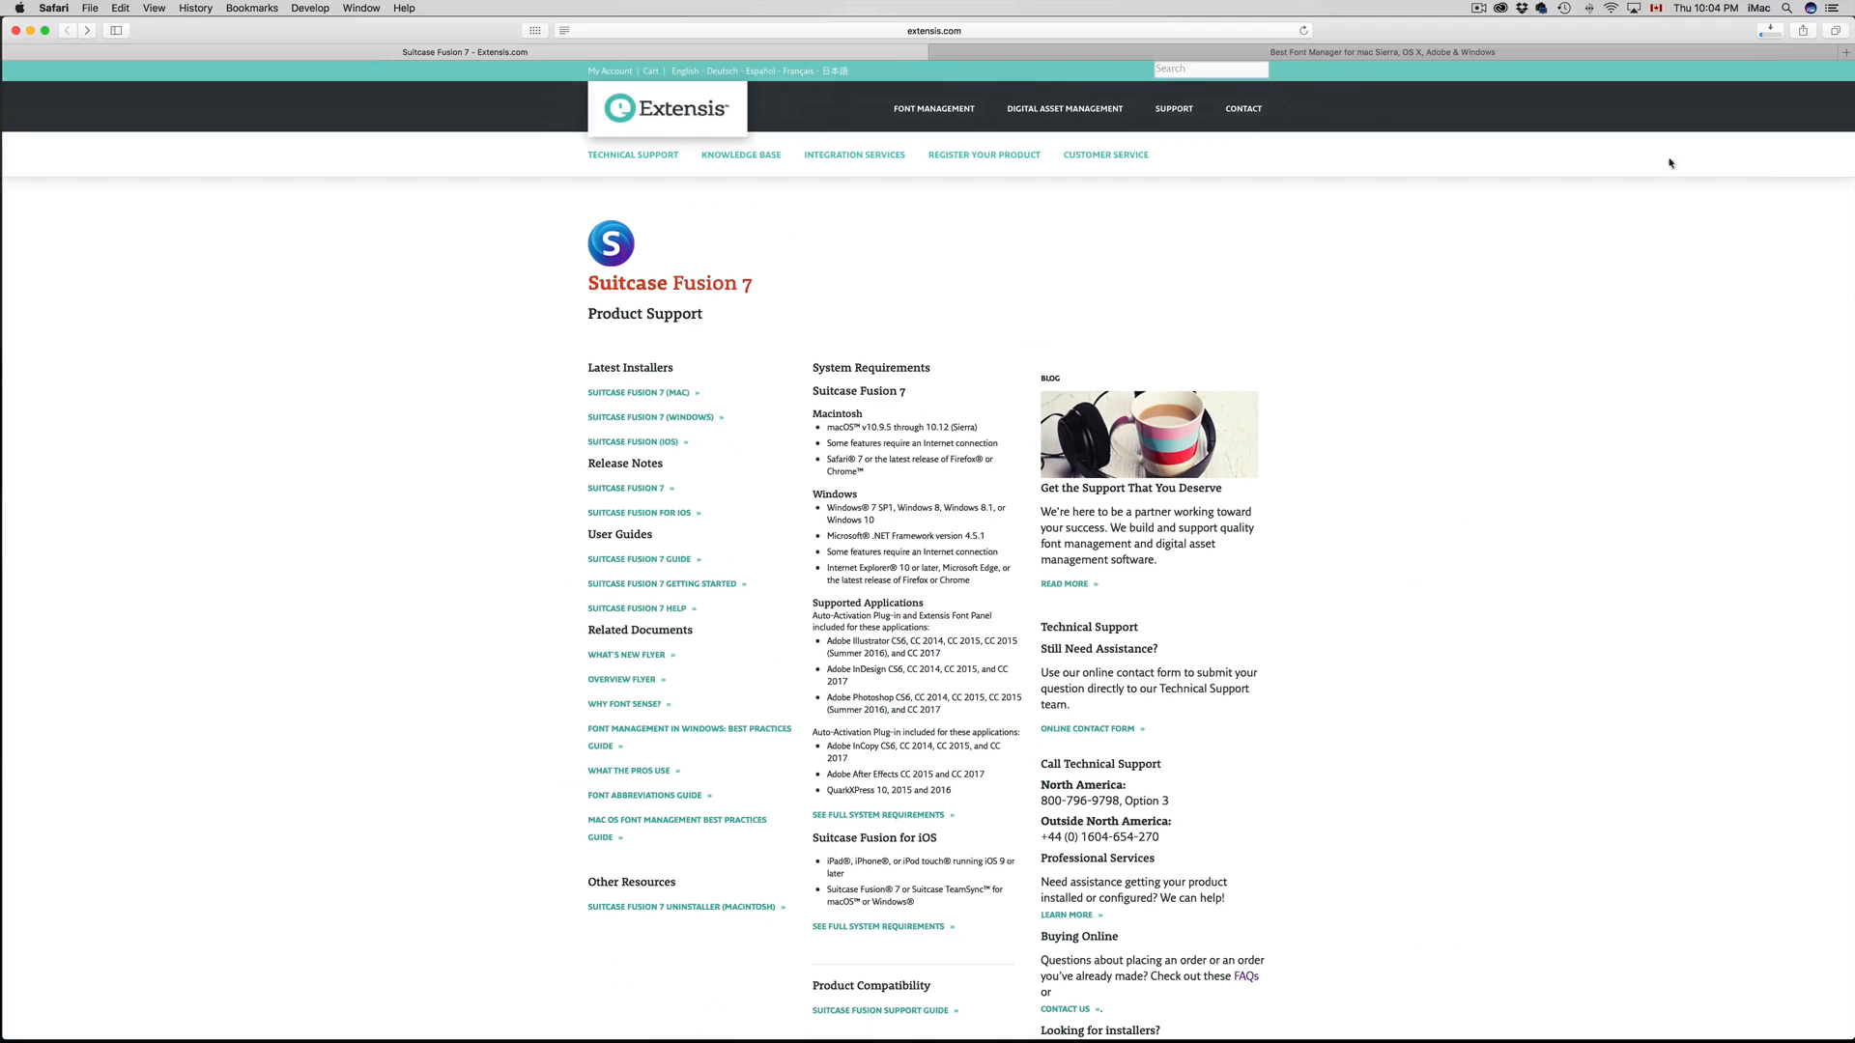
Show Safari's downloads list with the Suitcase Fusion installers
click(1771, 30)
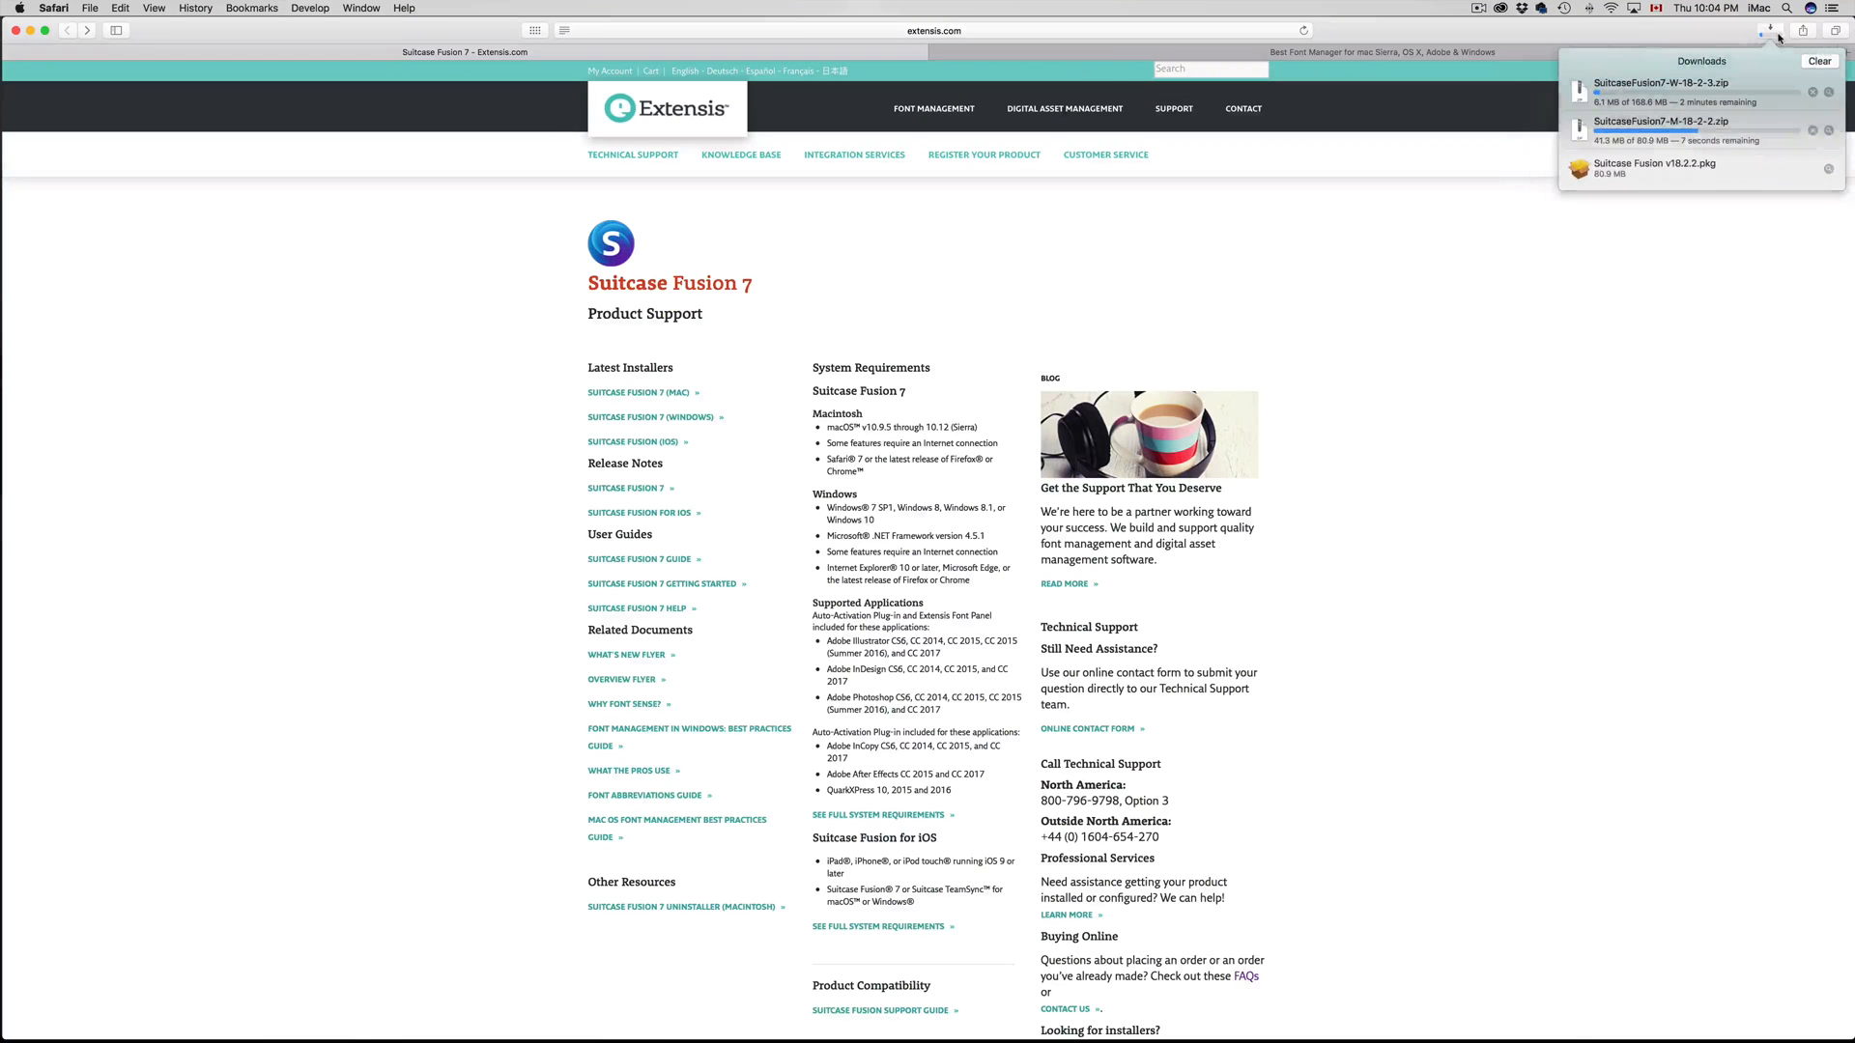
mouse_move(1654, 238)
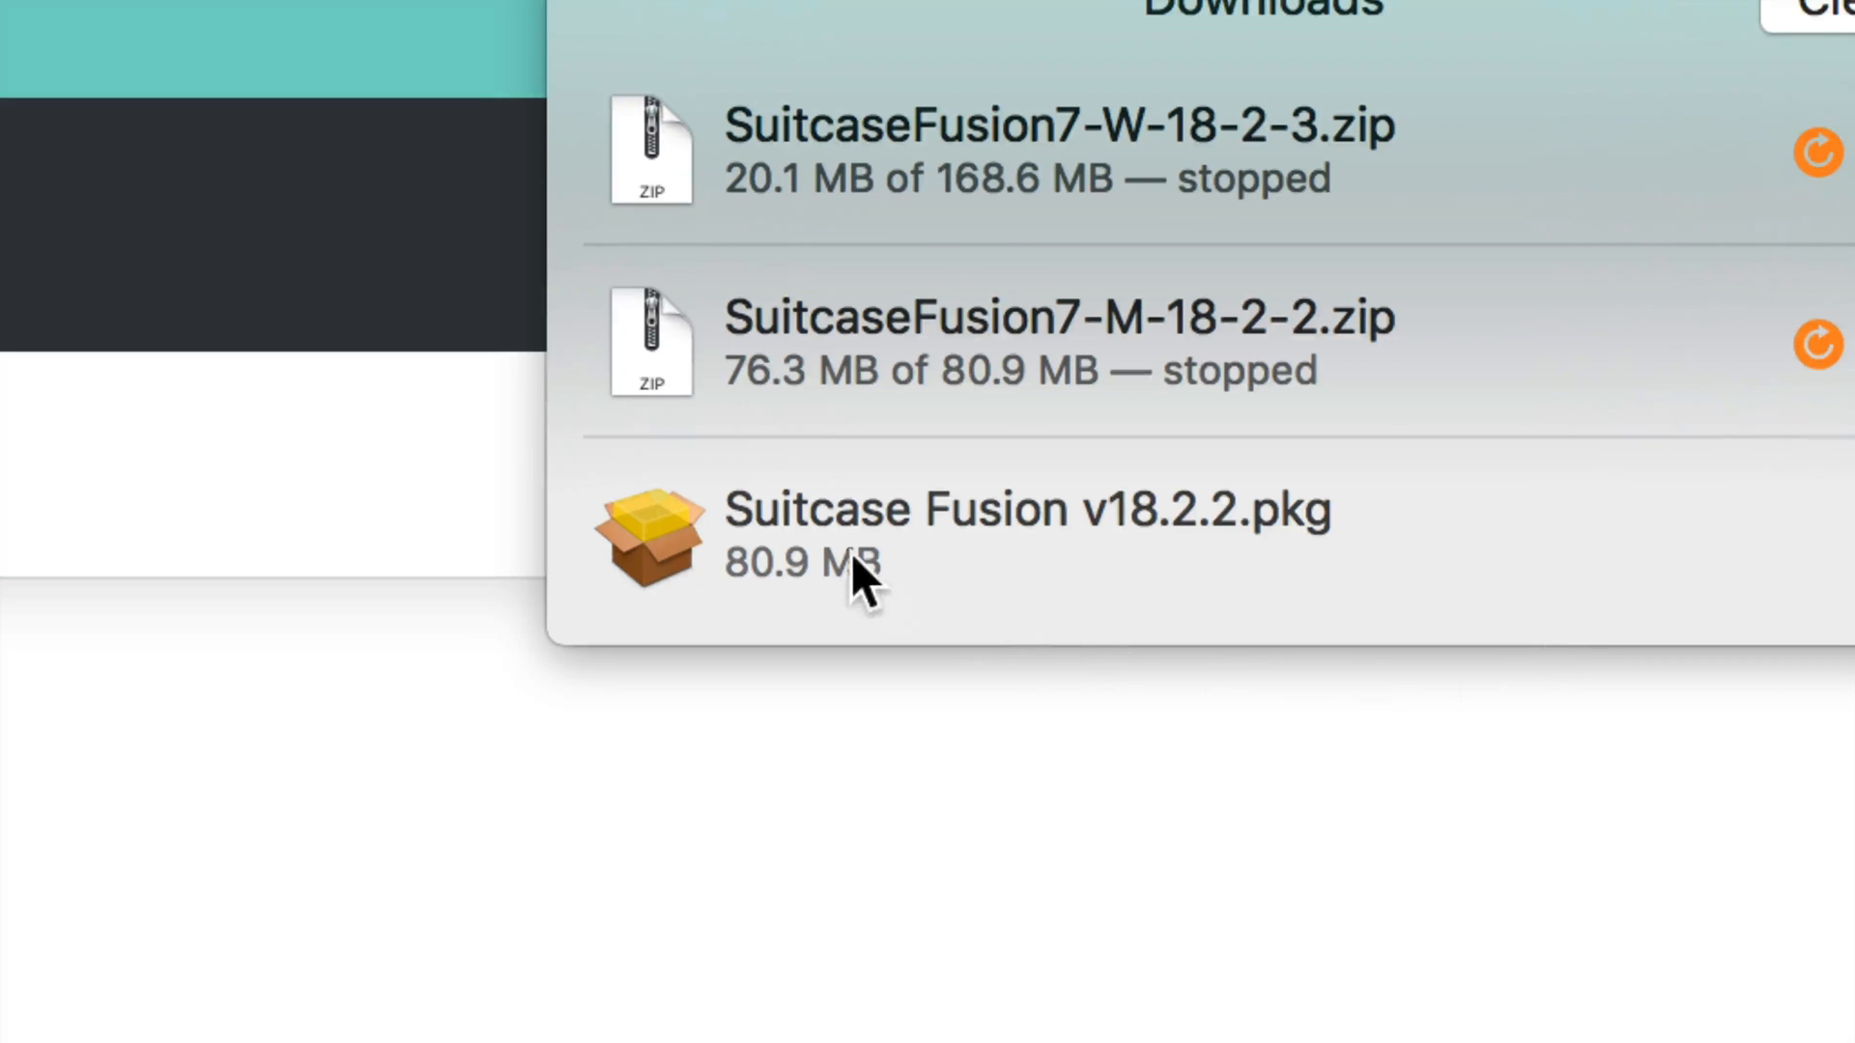
mouse_move(875, 521)
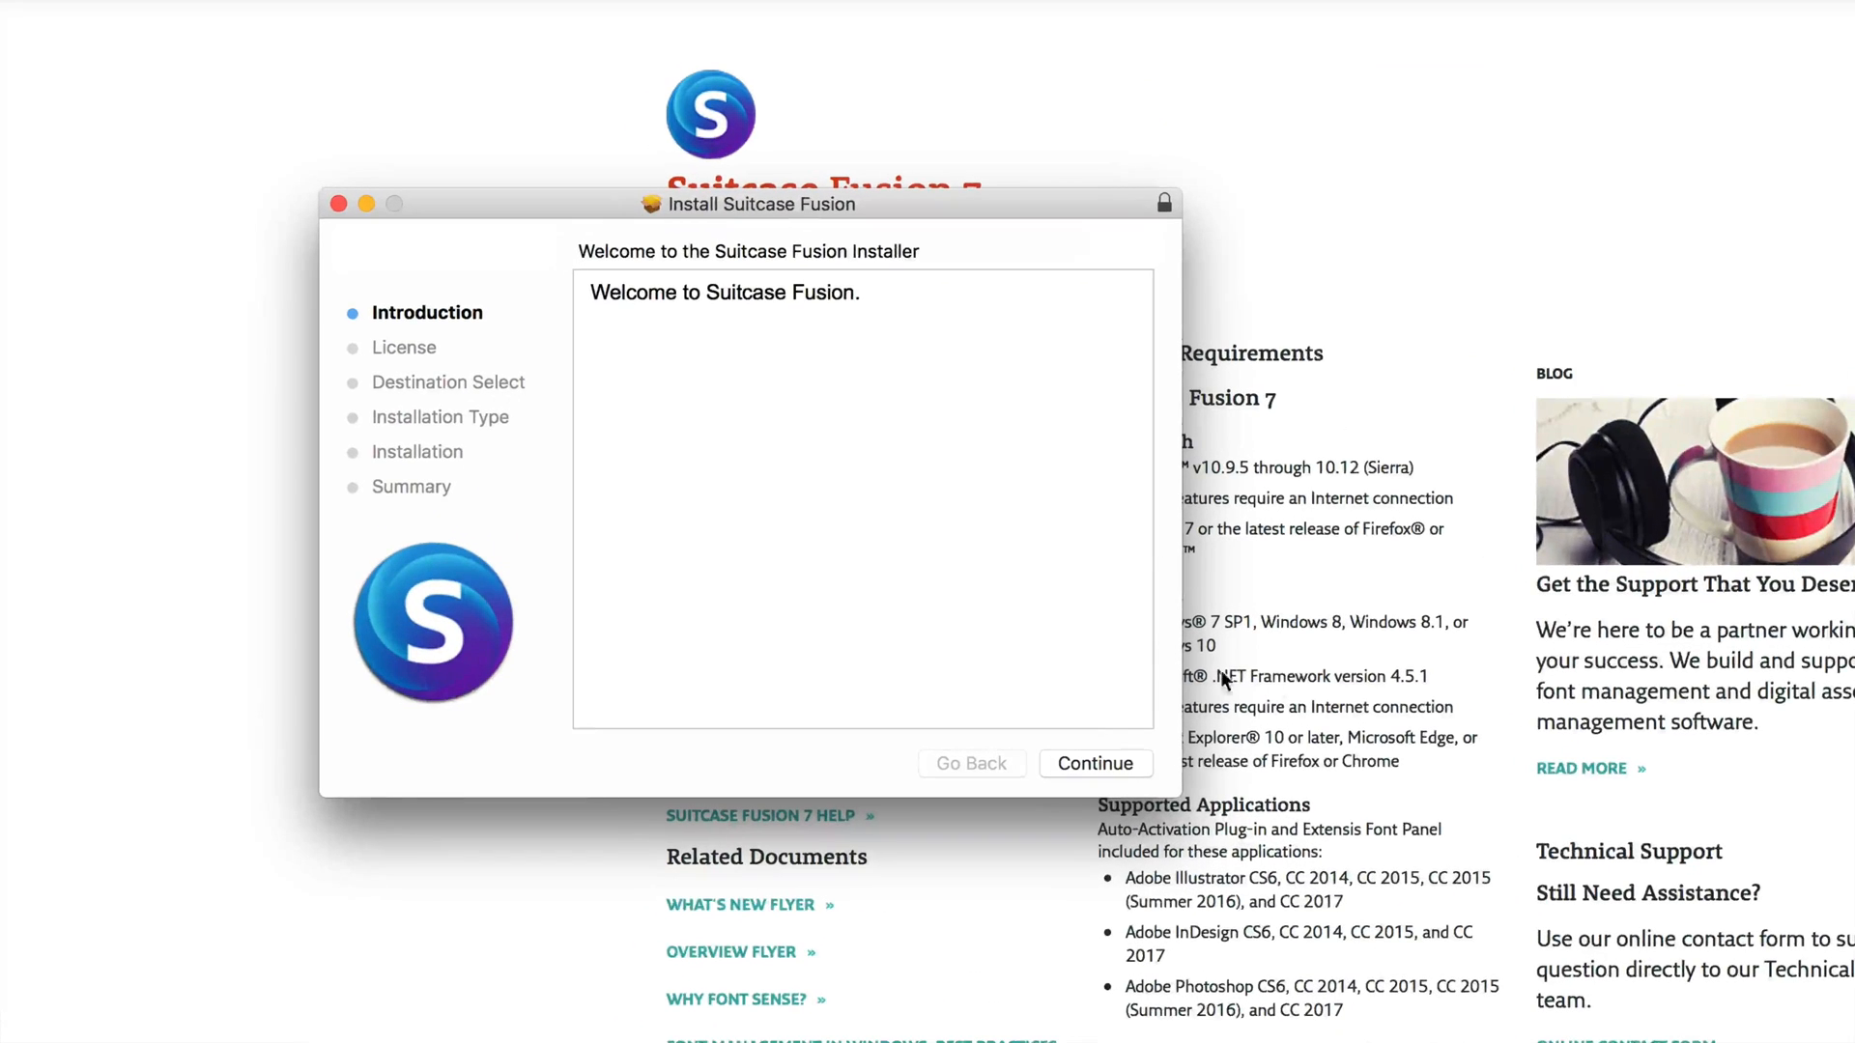
Continue past the introduction and agree to the Extensis software license
click(1093, 764)
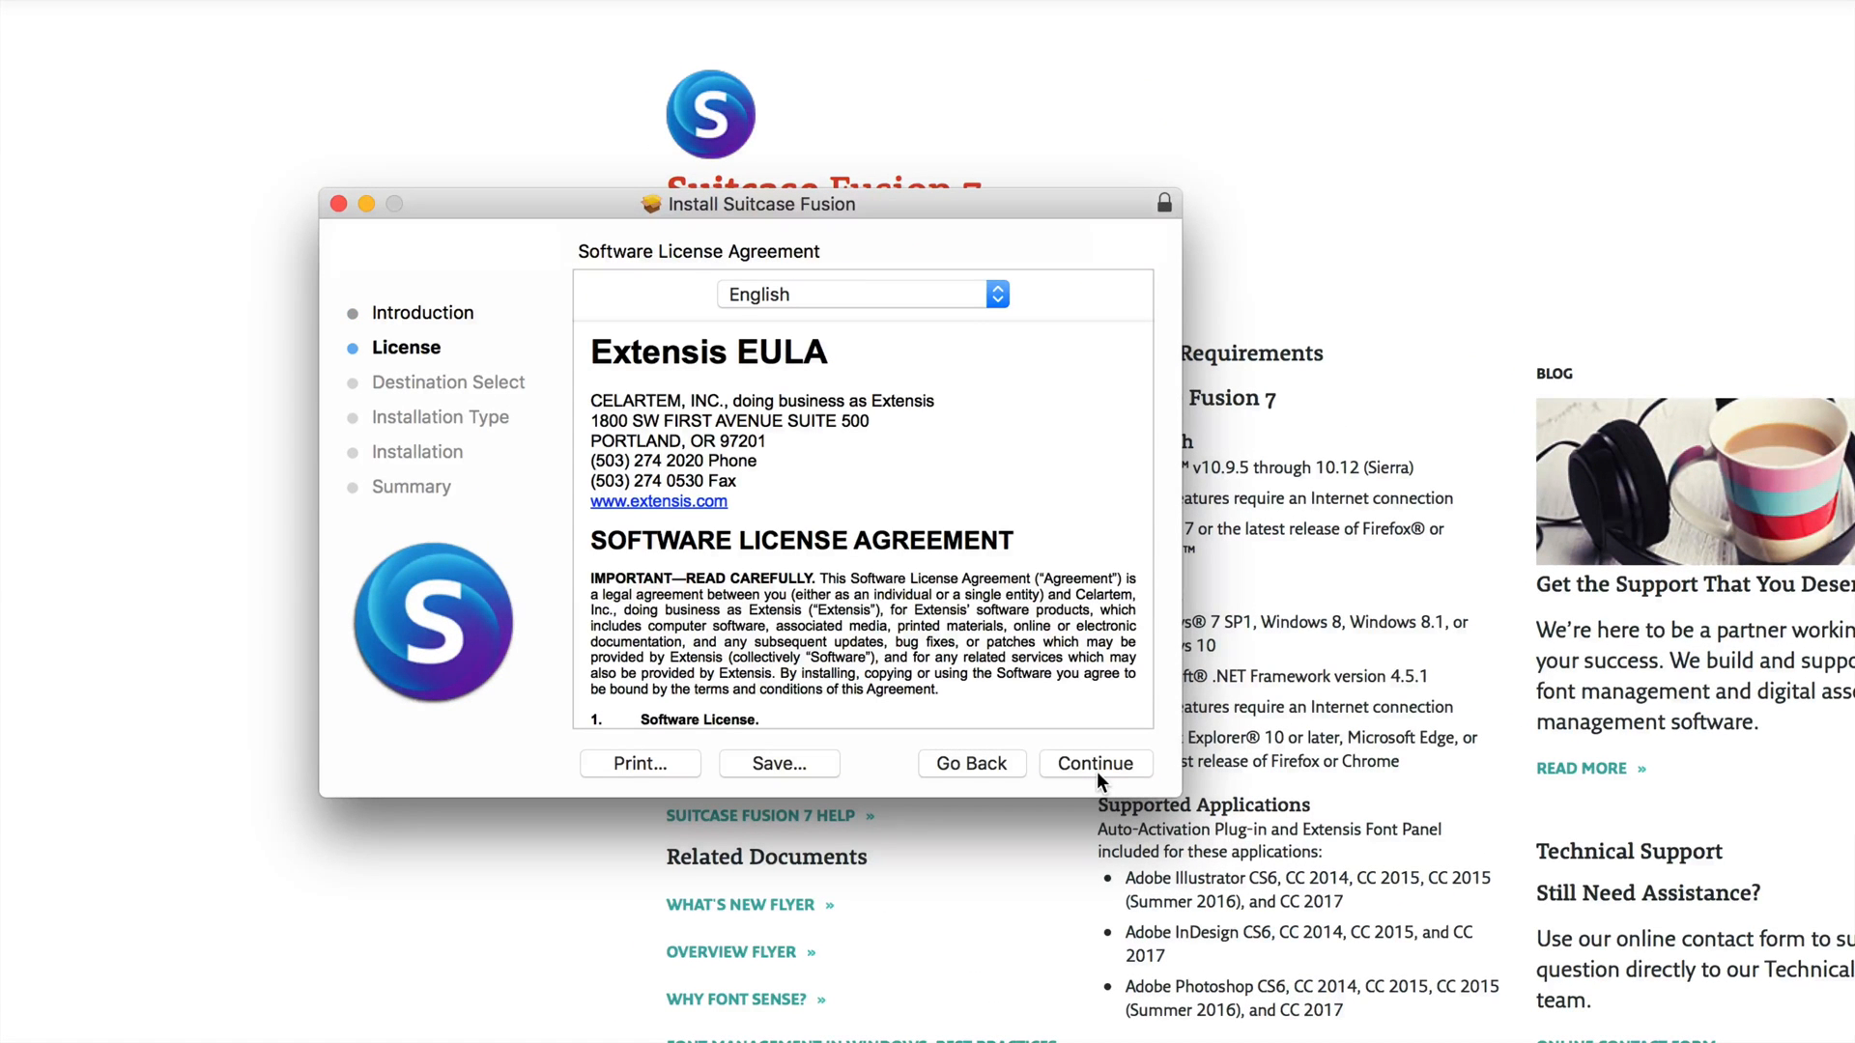
mouse_move(824, 214)
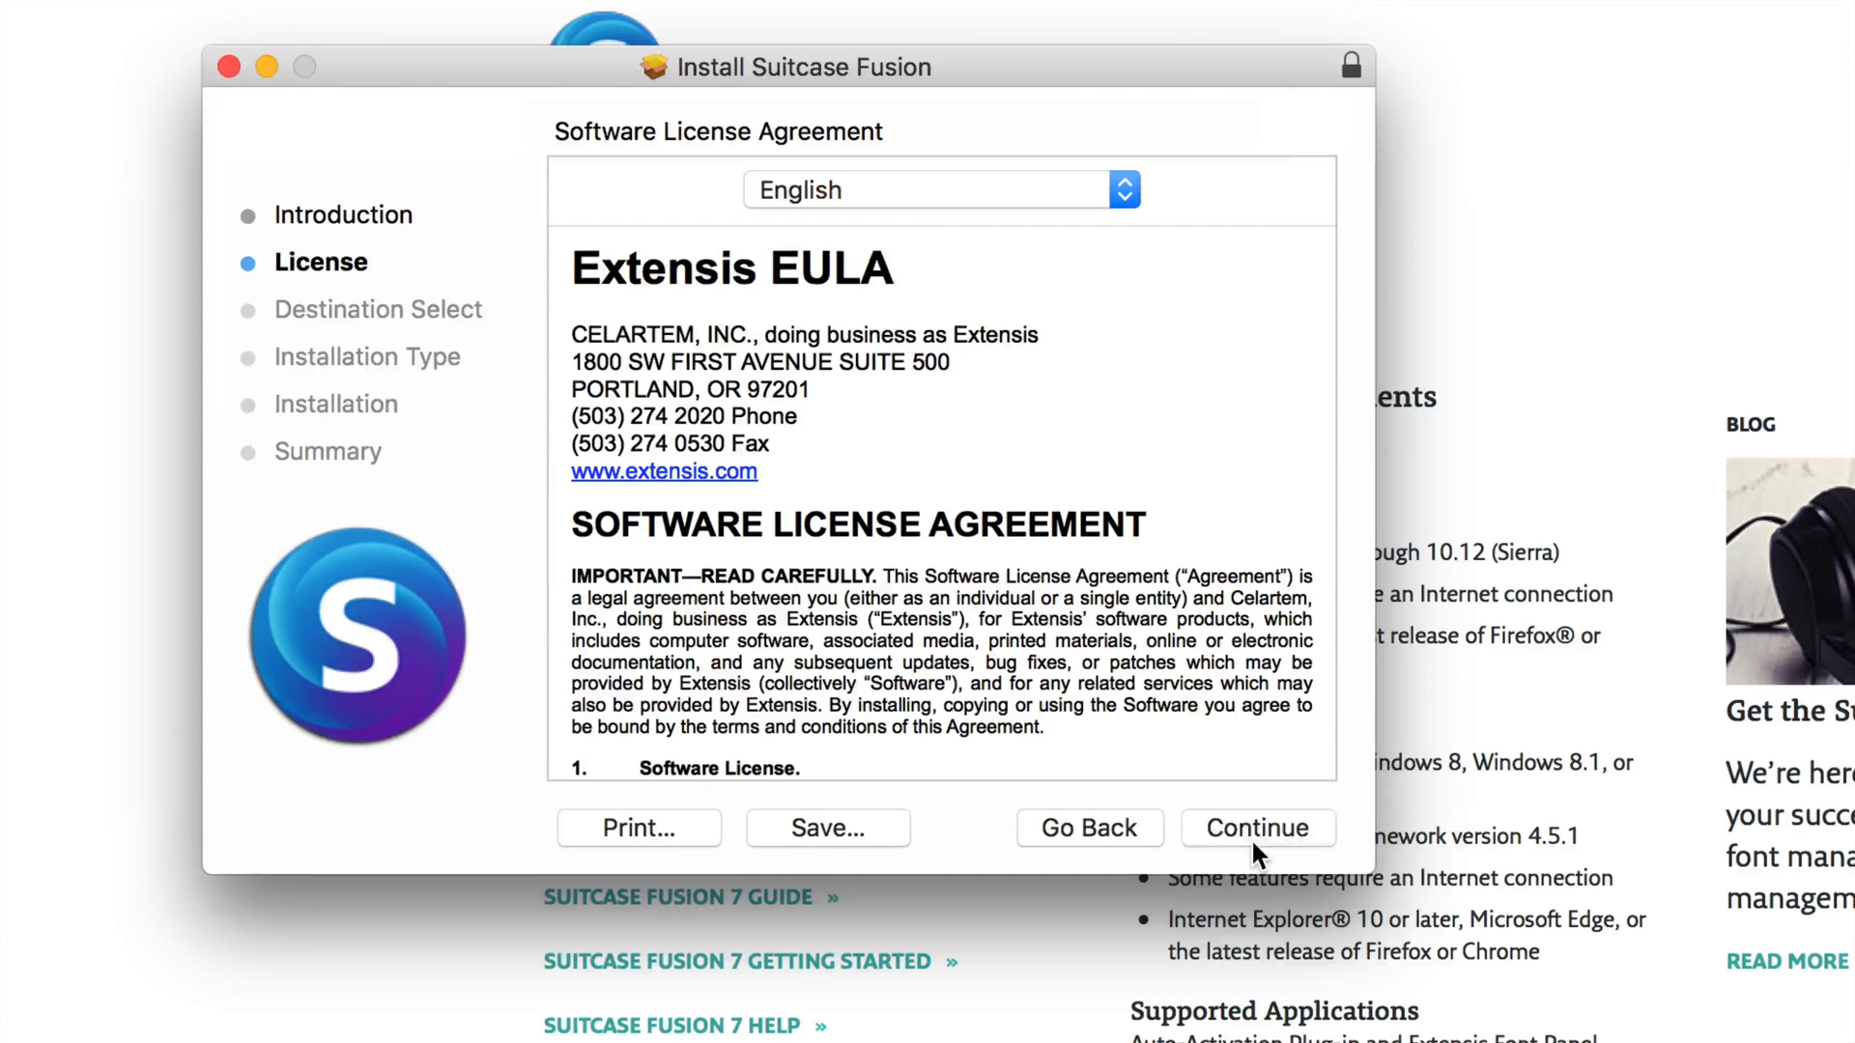
click(1258, 828)
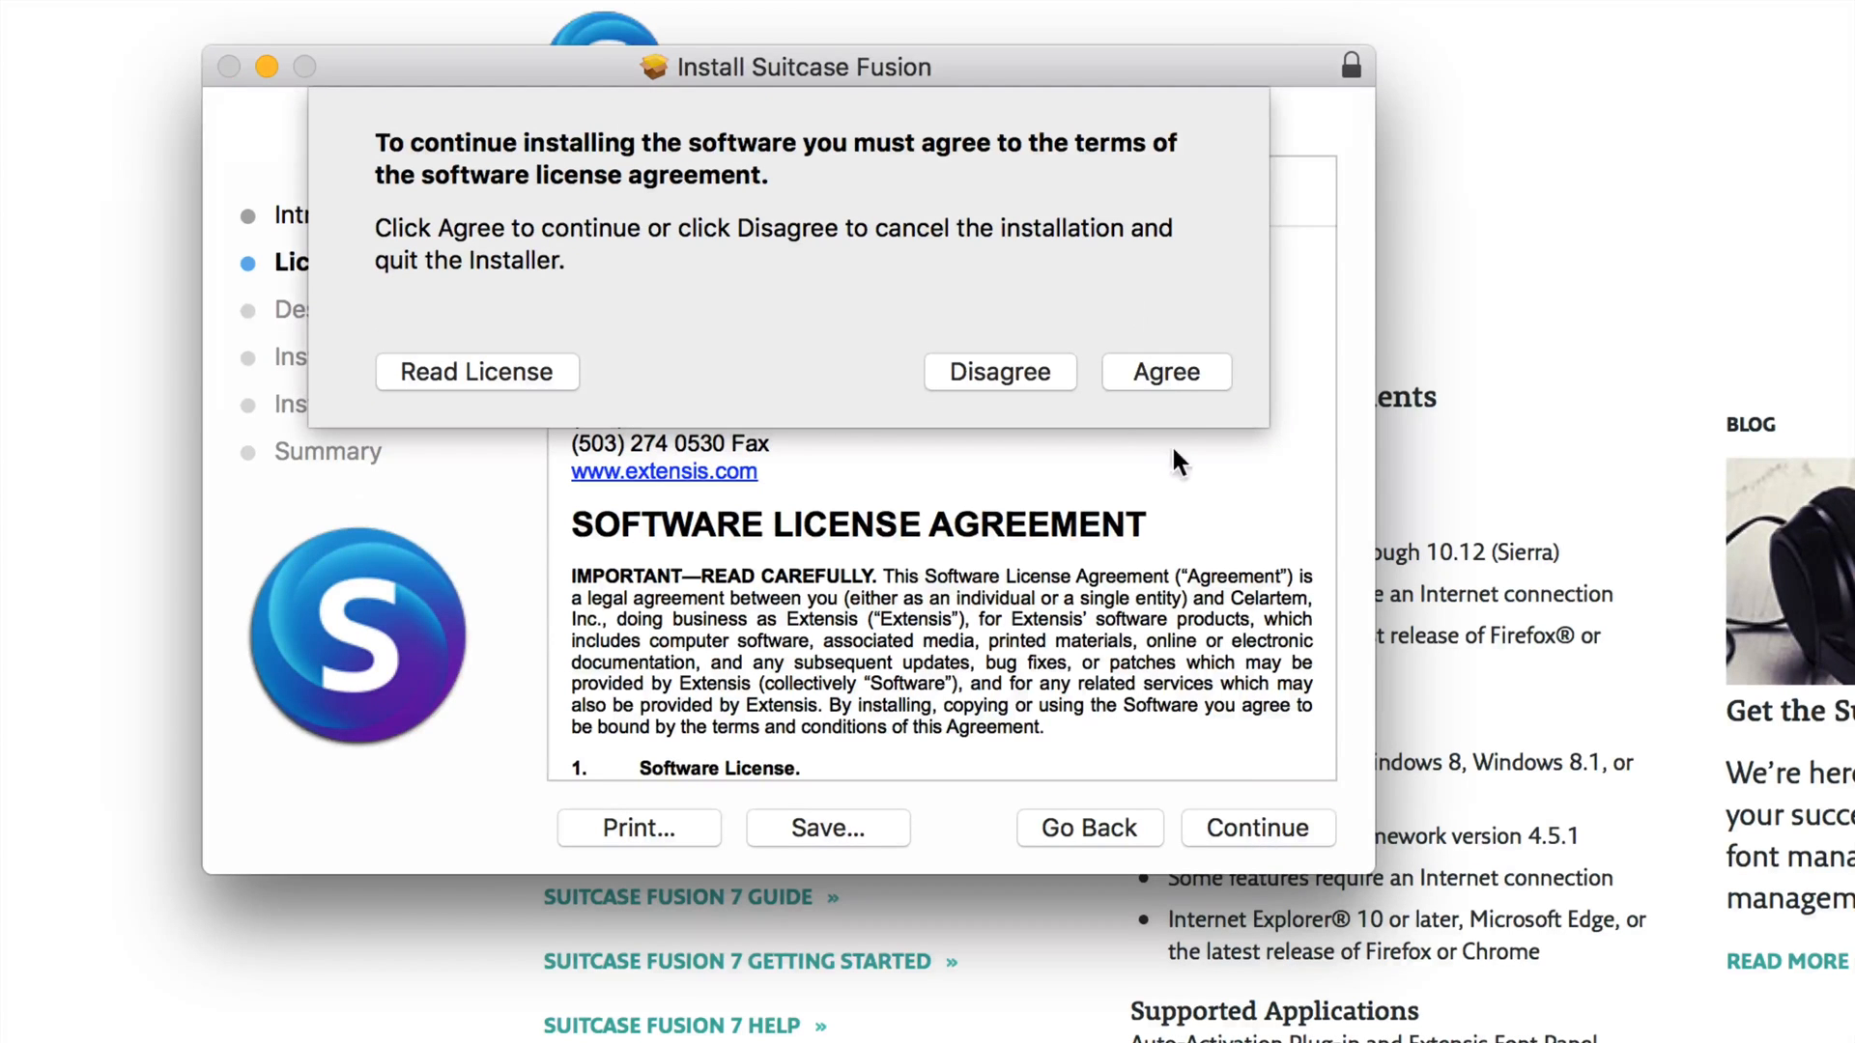
click(1165, 371)
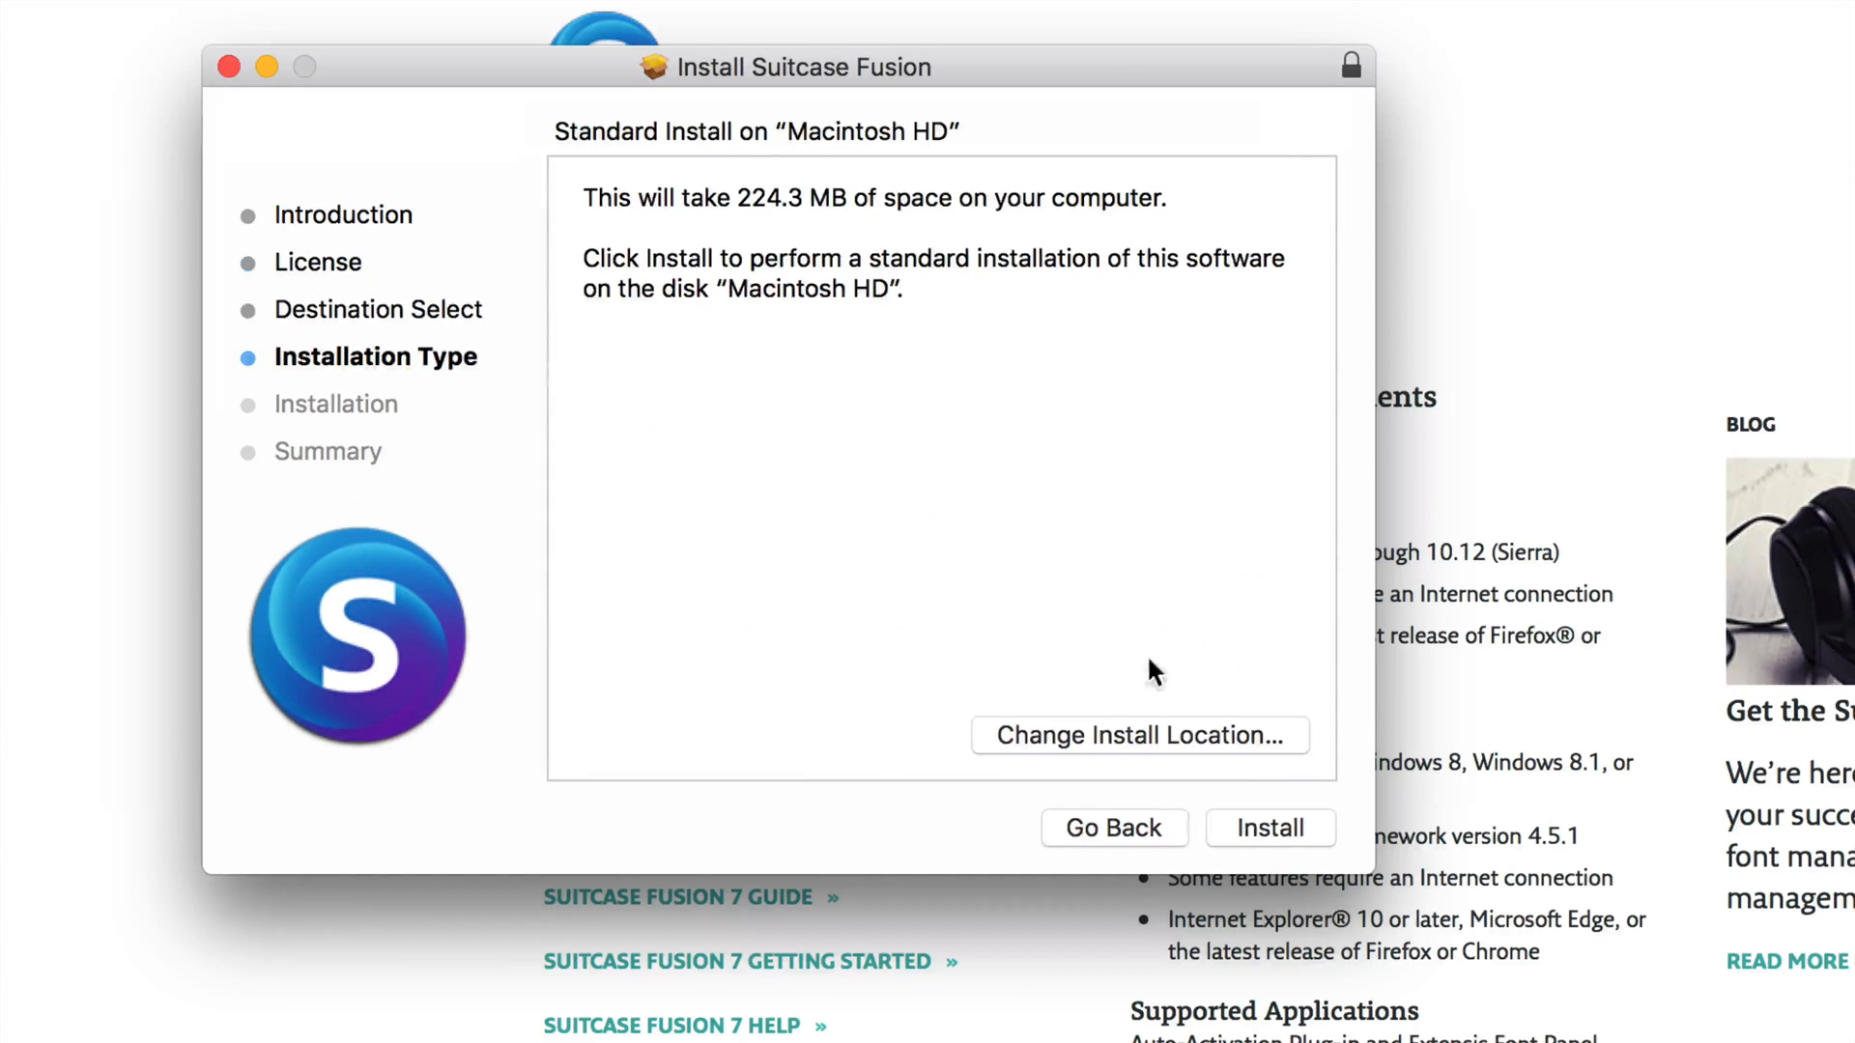
mouse_move(968, 776)
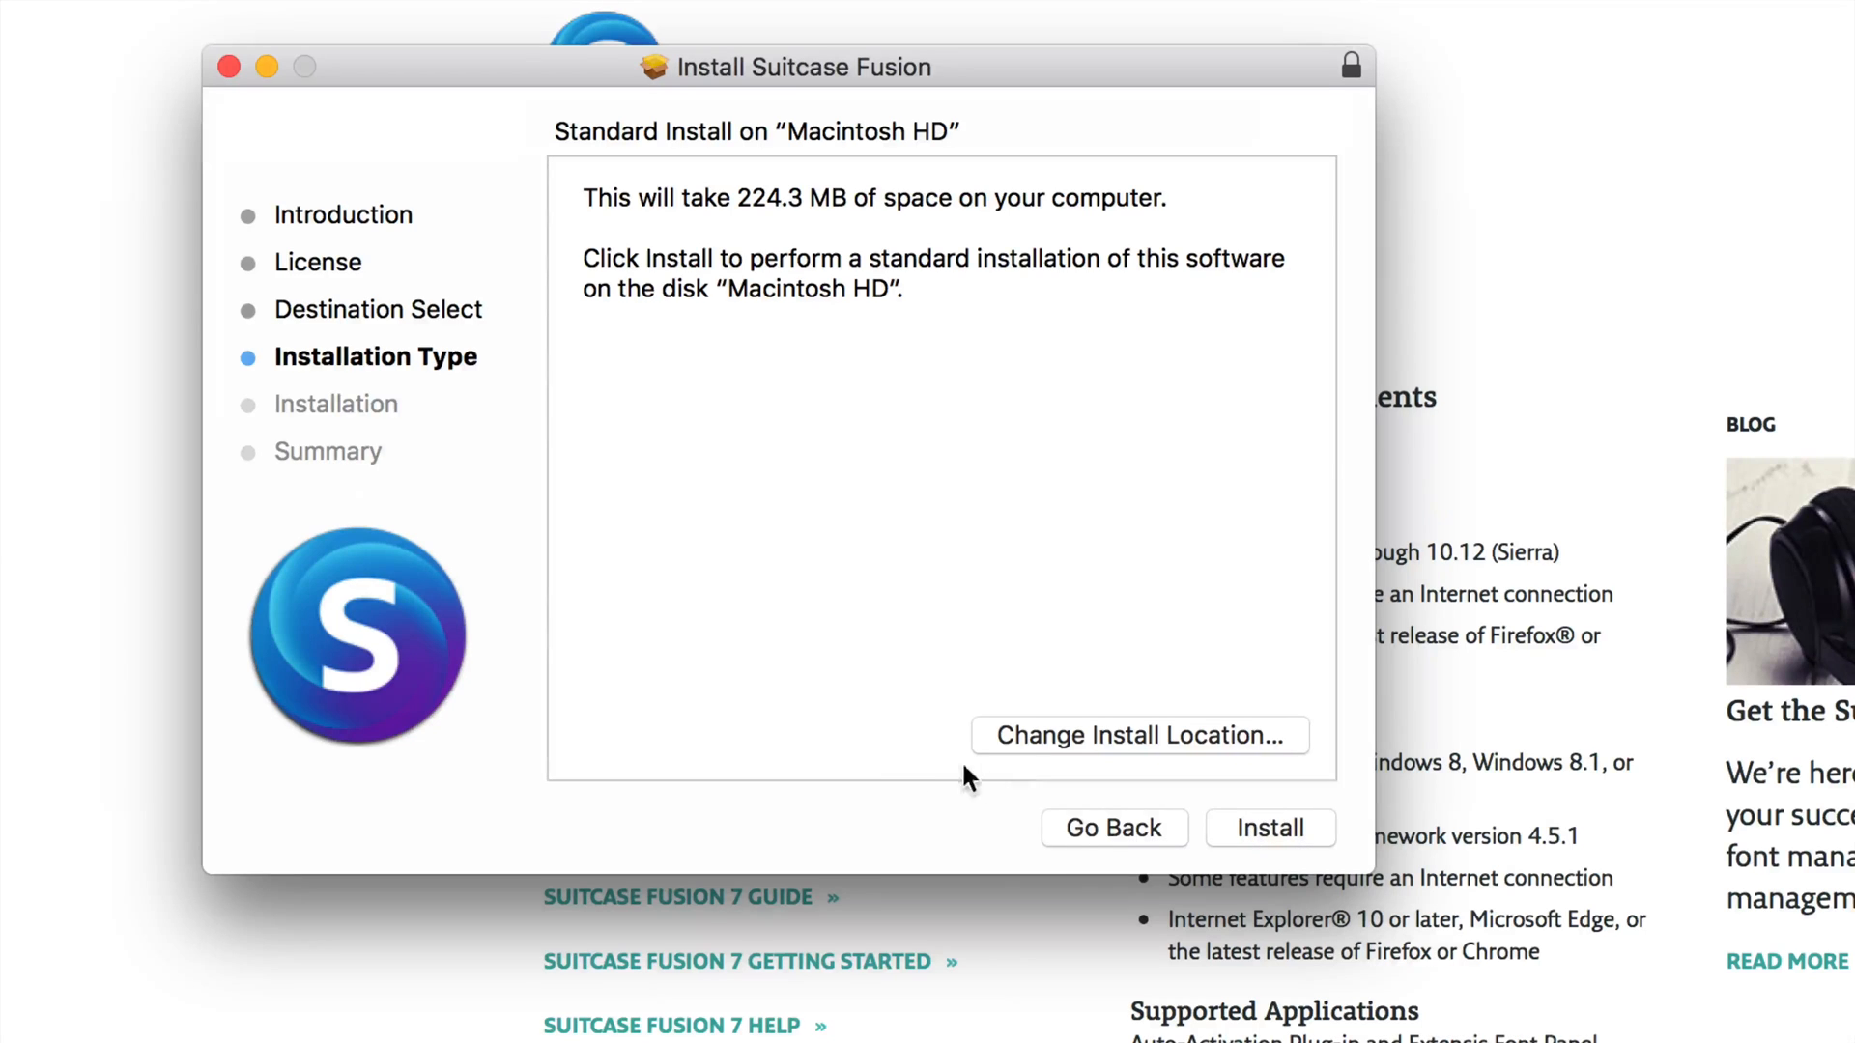
mouse_move(1230, 828)
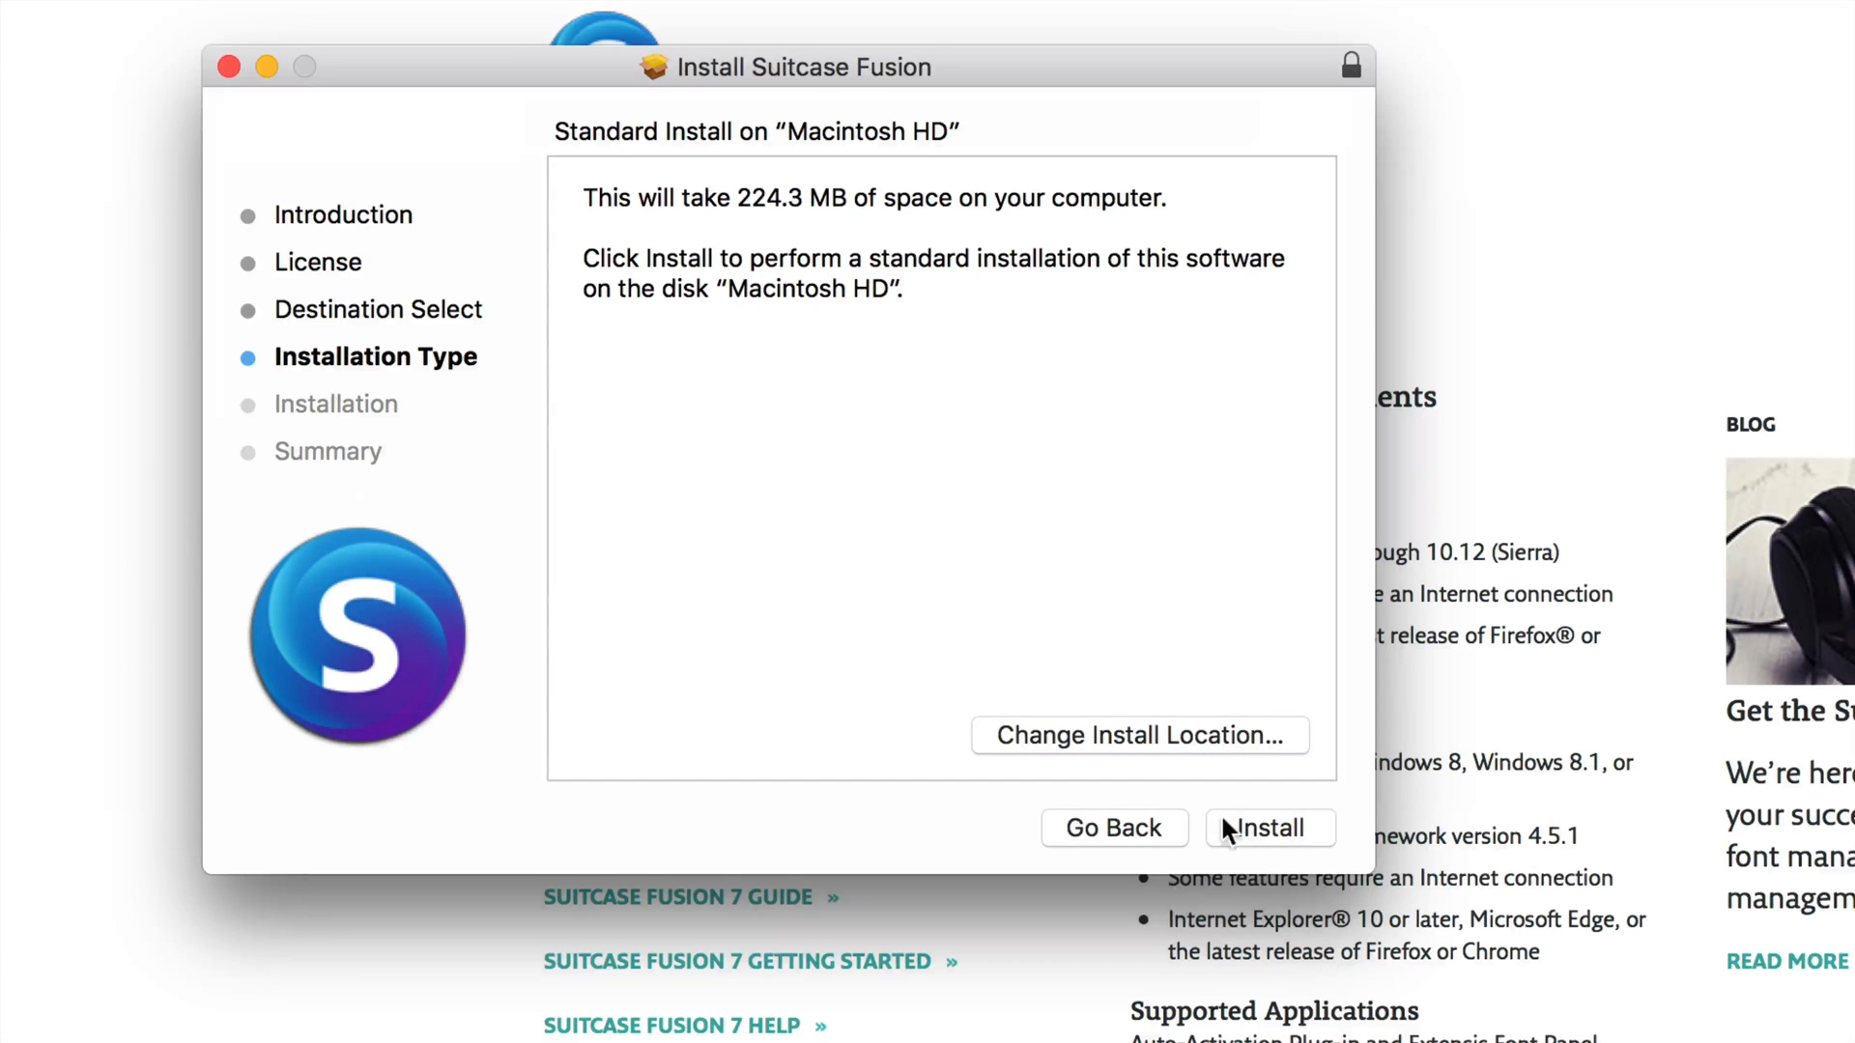
Start the standard install on Macintosh HD and authorise it with the admin password
click(1270, 828)
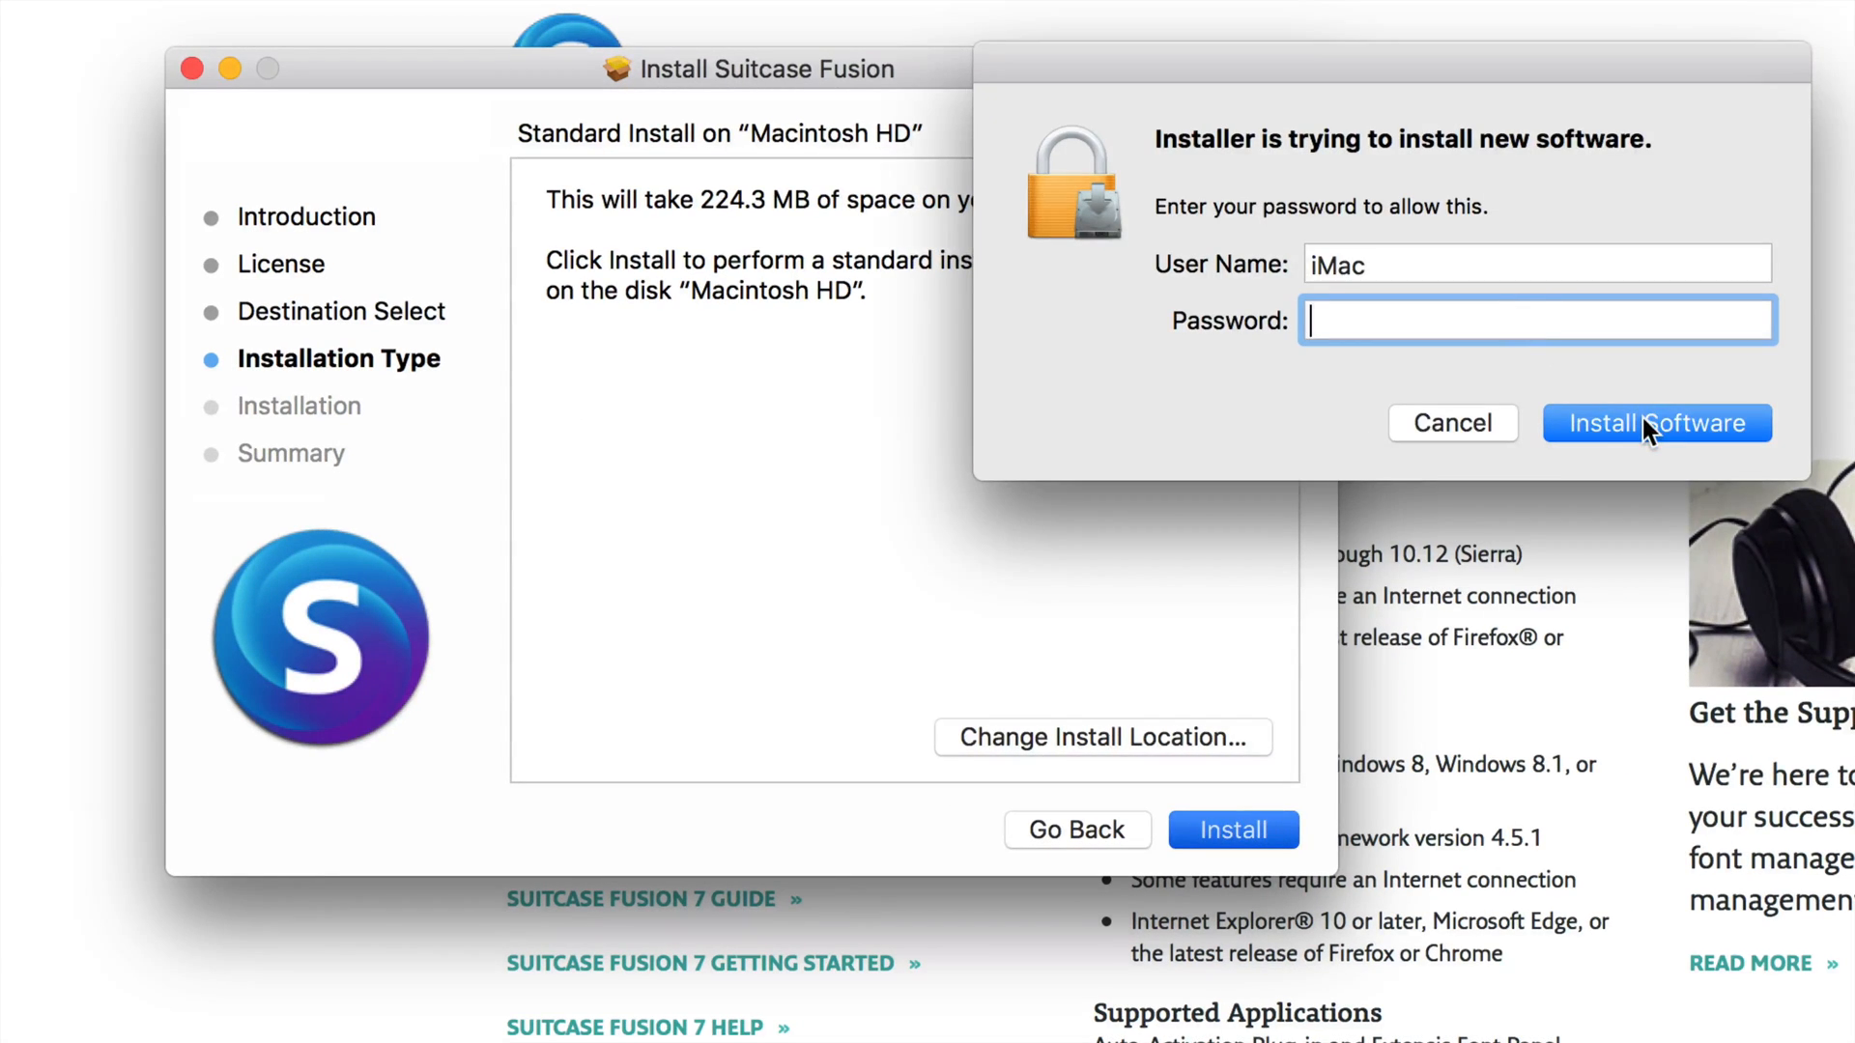
click(1656, 423)
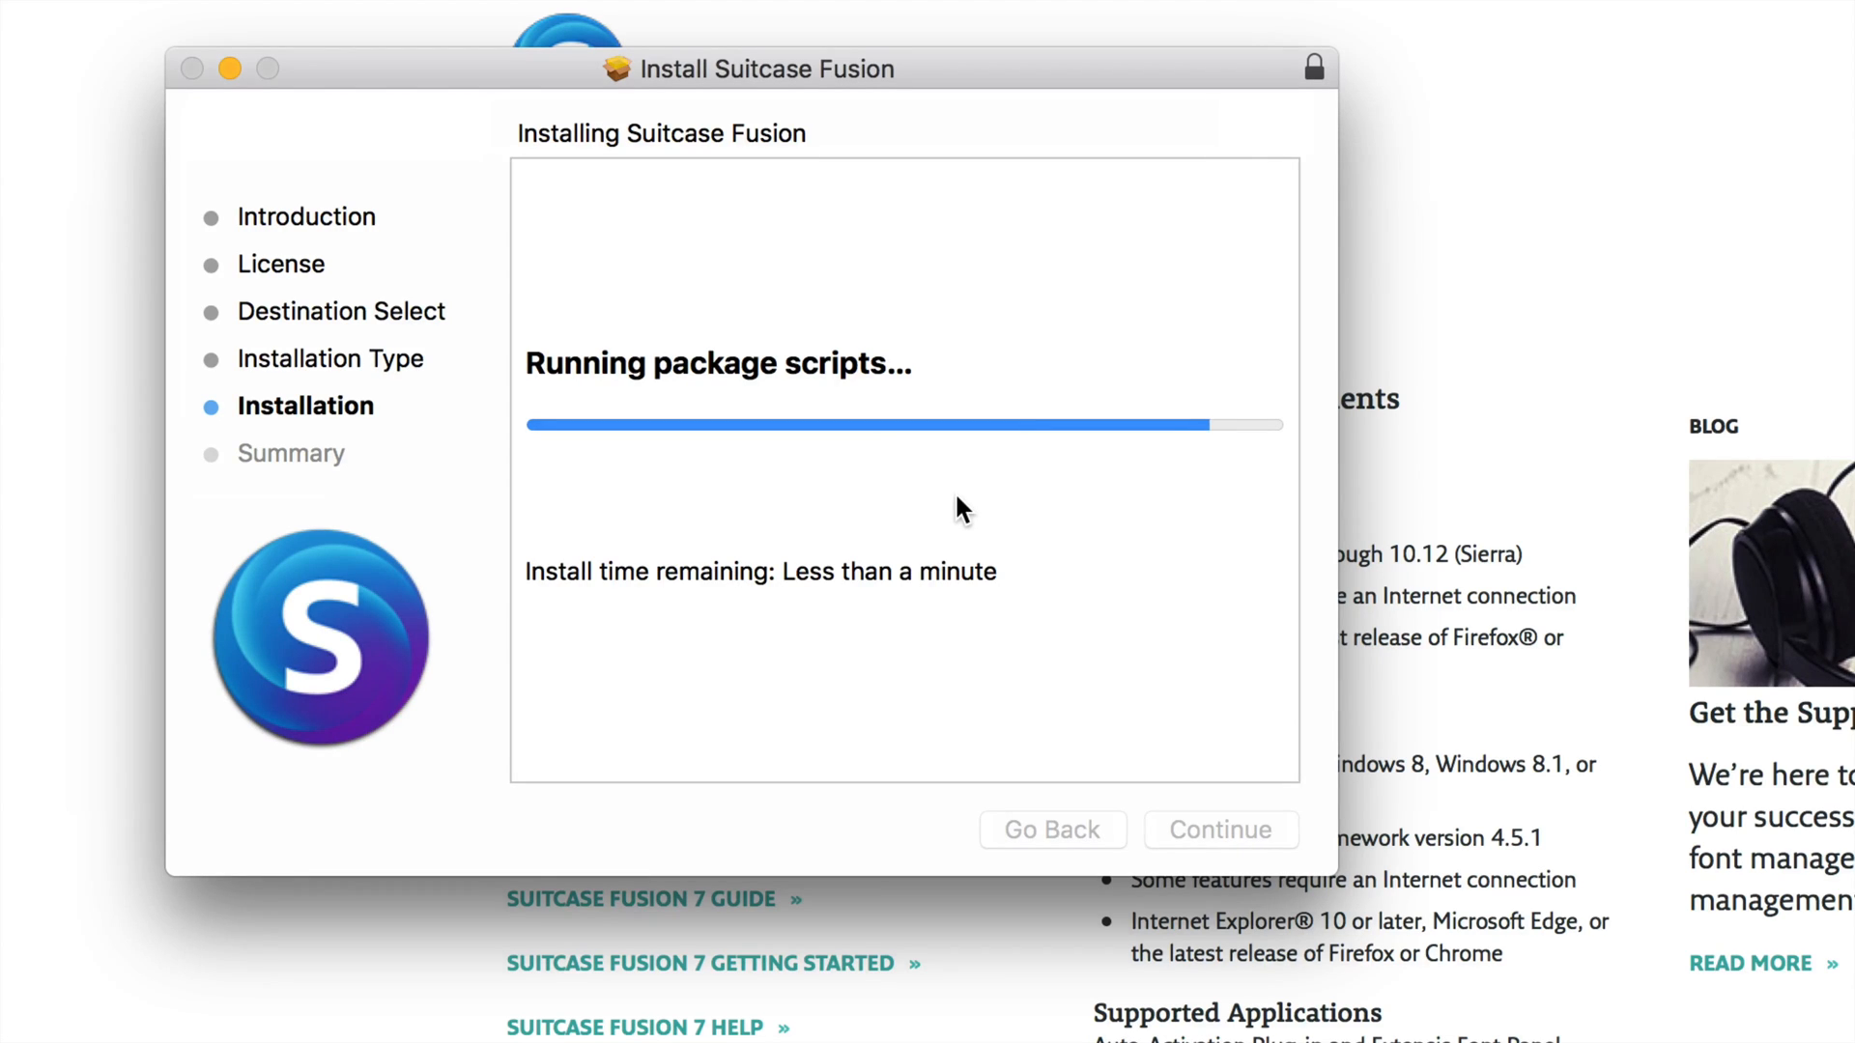
scroll(down, 3)
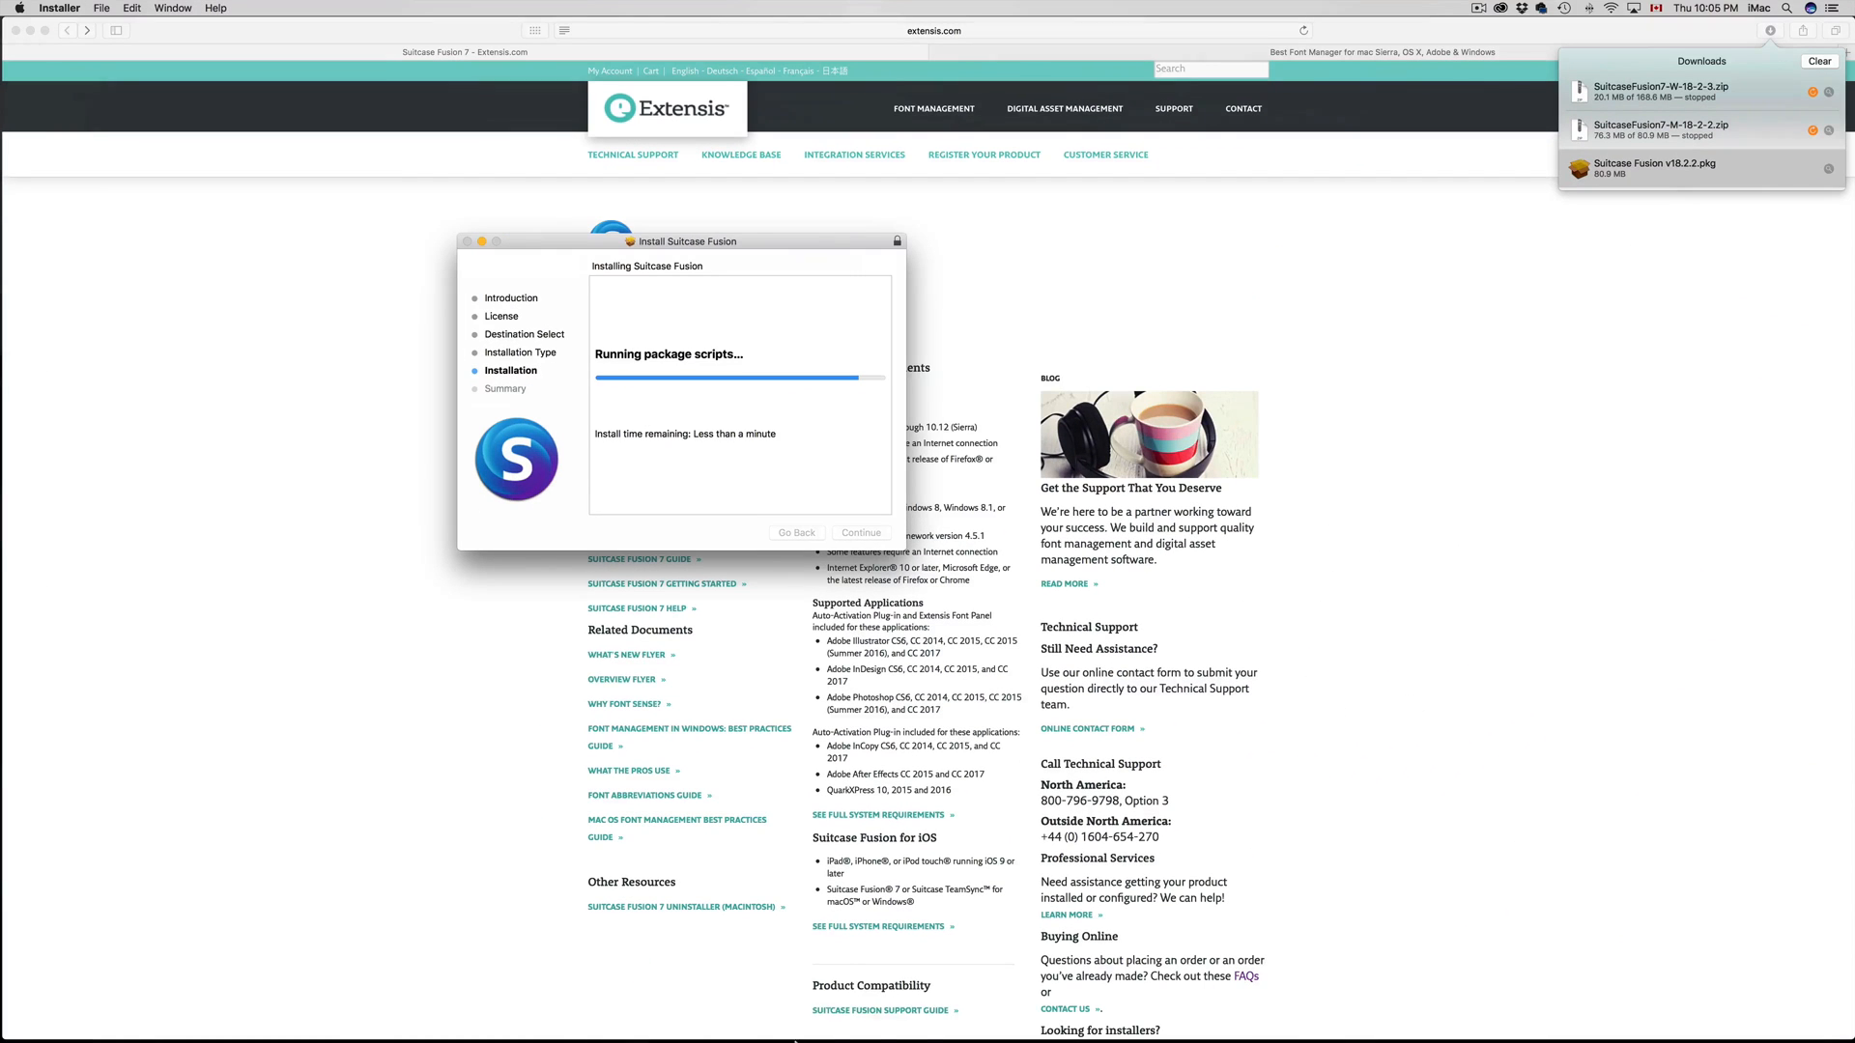
mouse_move(806, 1011)
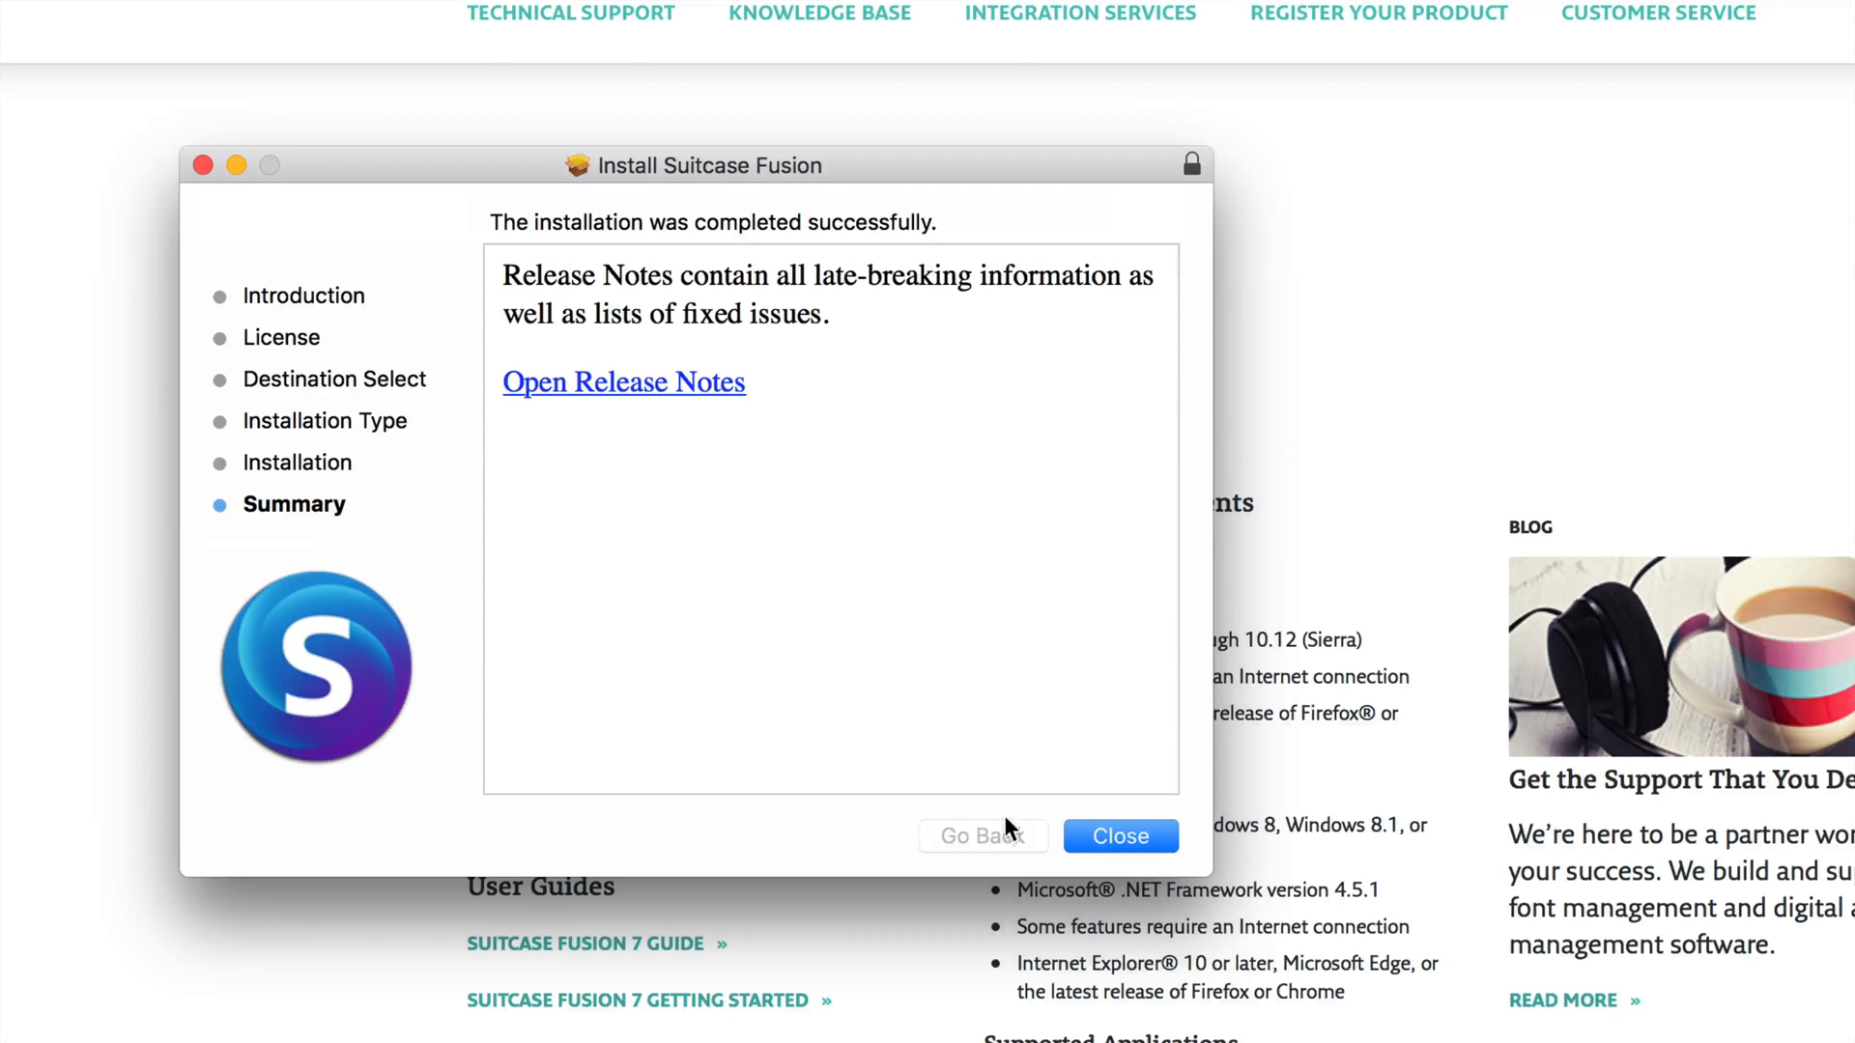
Close the finished installer and answer the keep-or-trash prompt for the package
click(1117, 837)
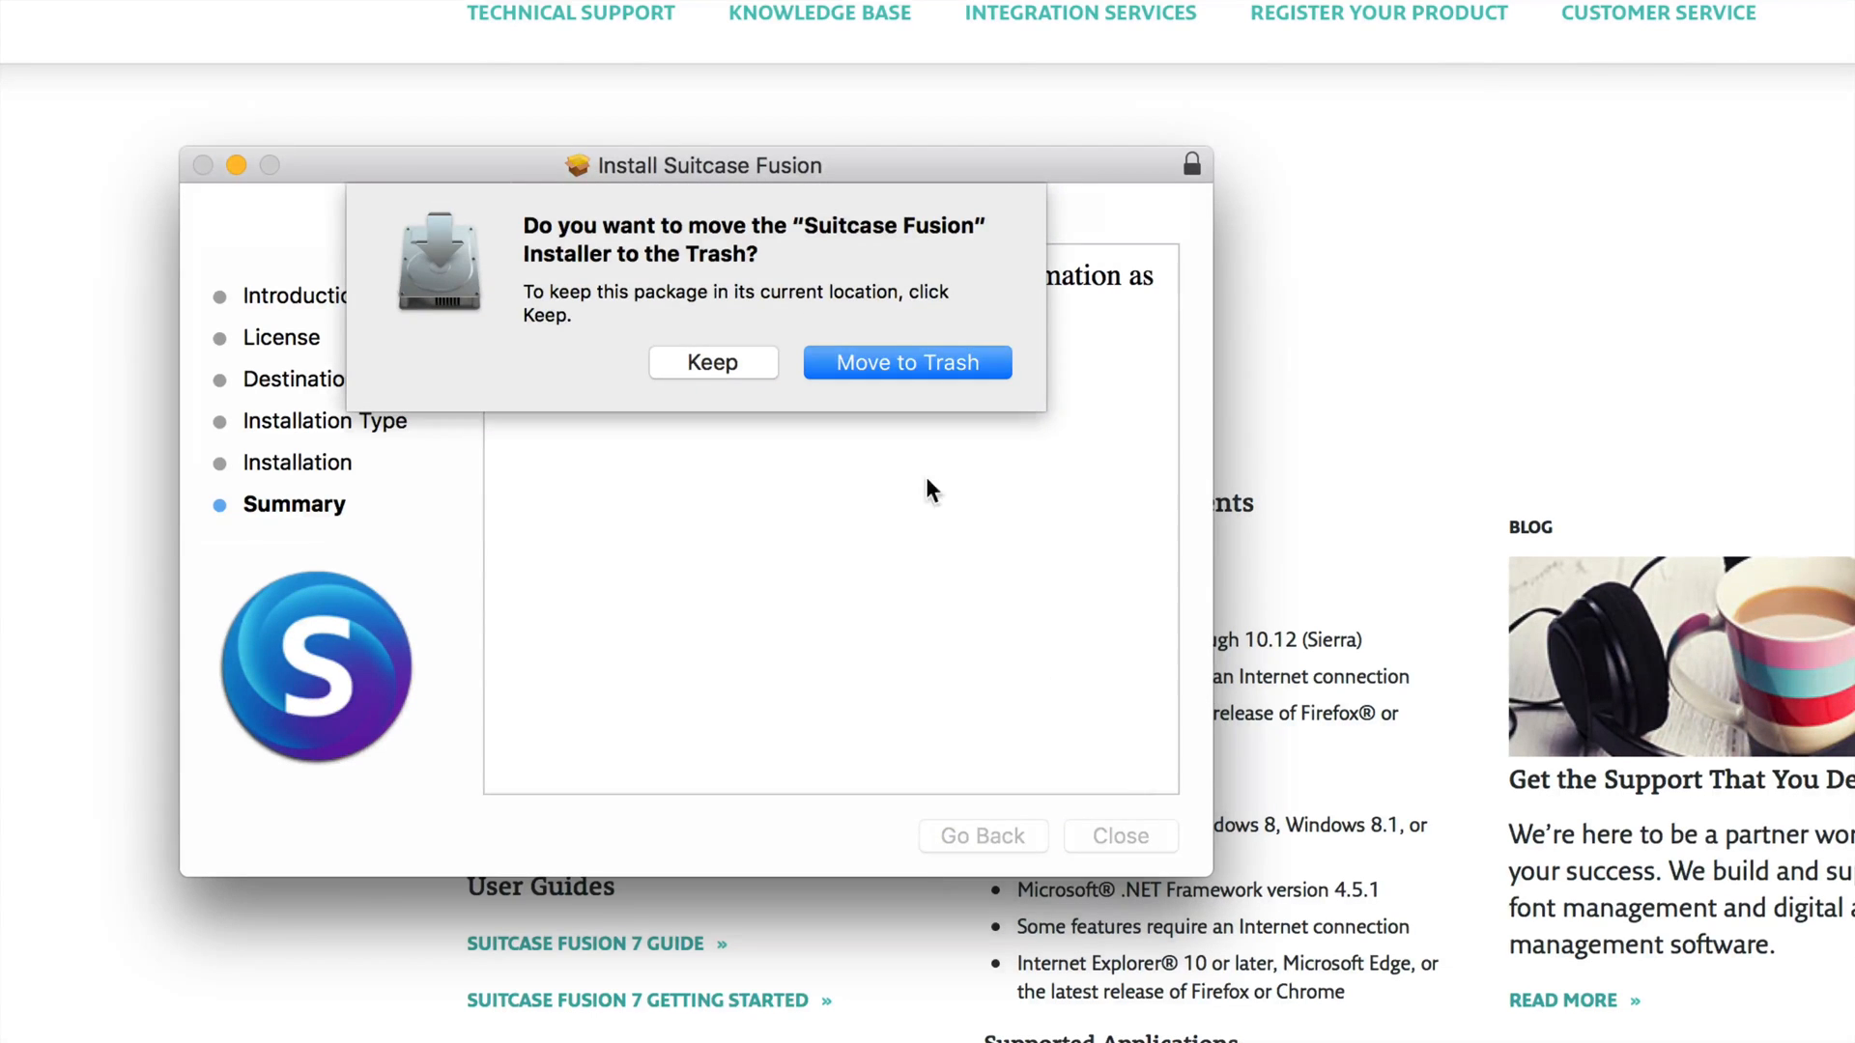
click(906, 362)
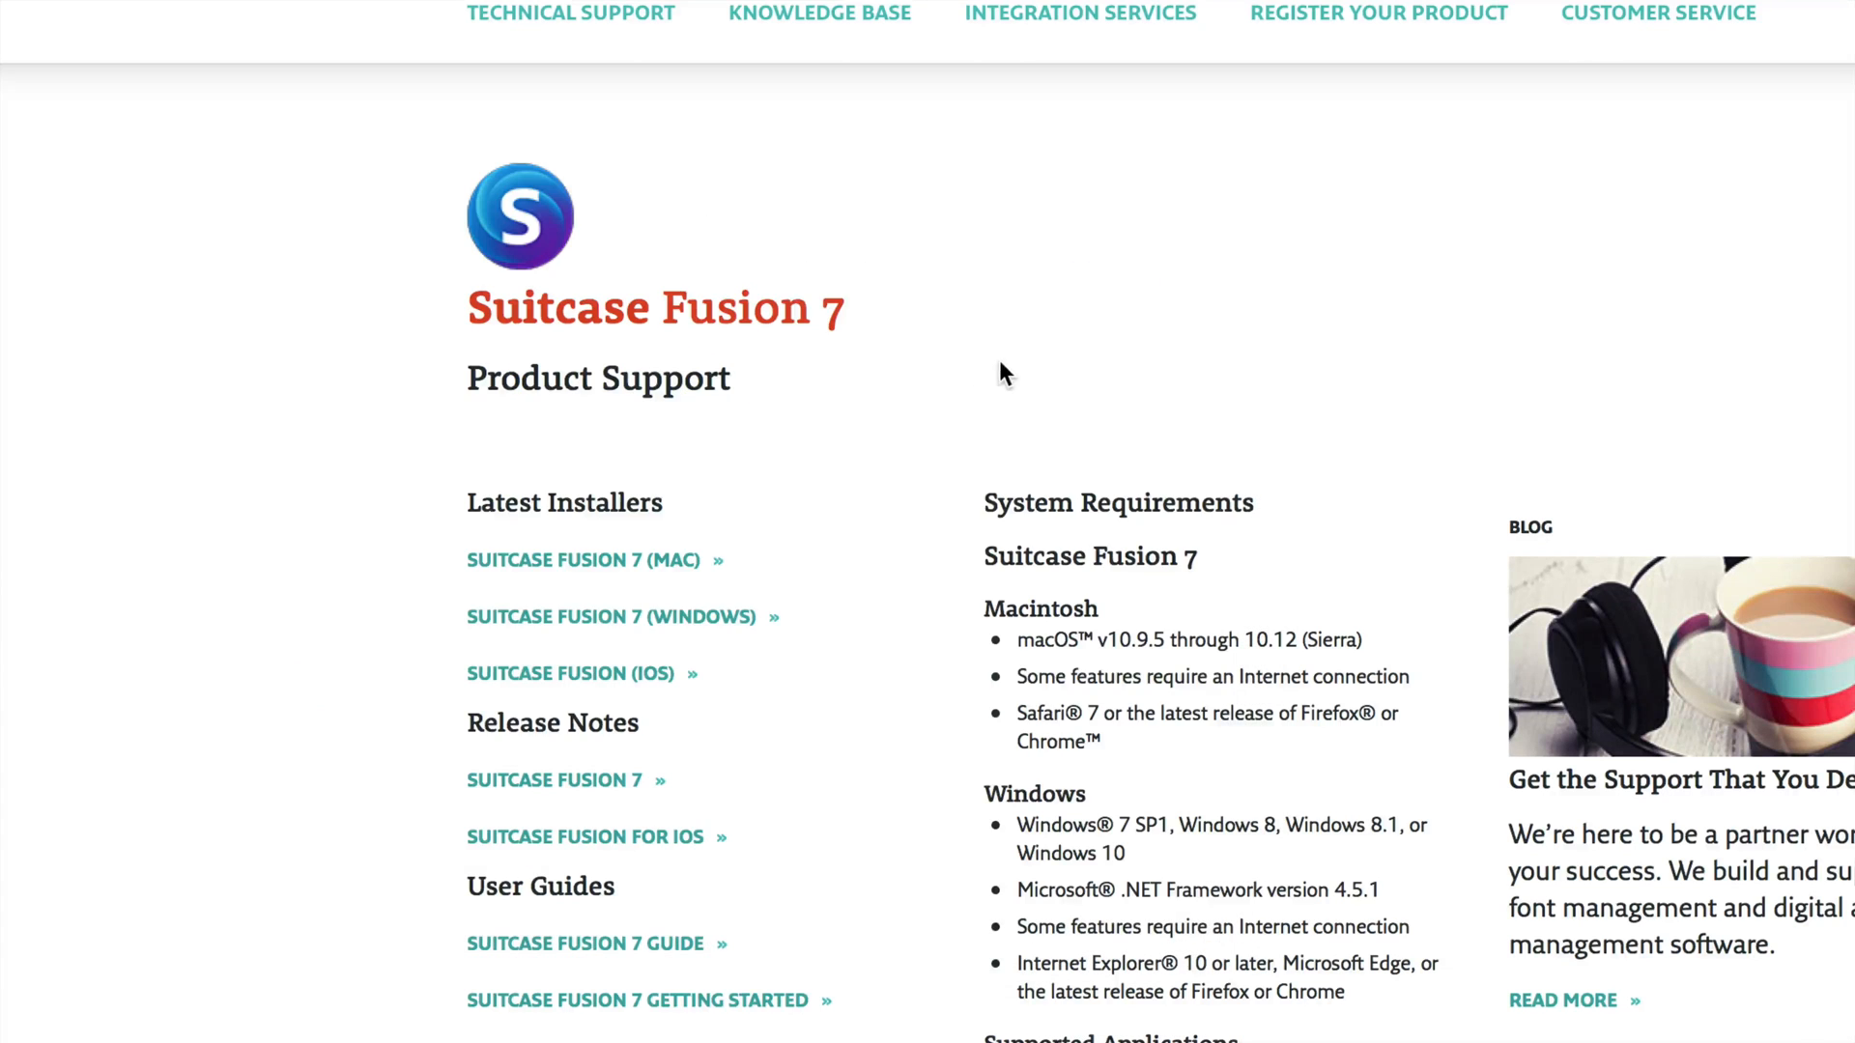
mouse_move(863, 447)
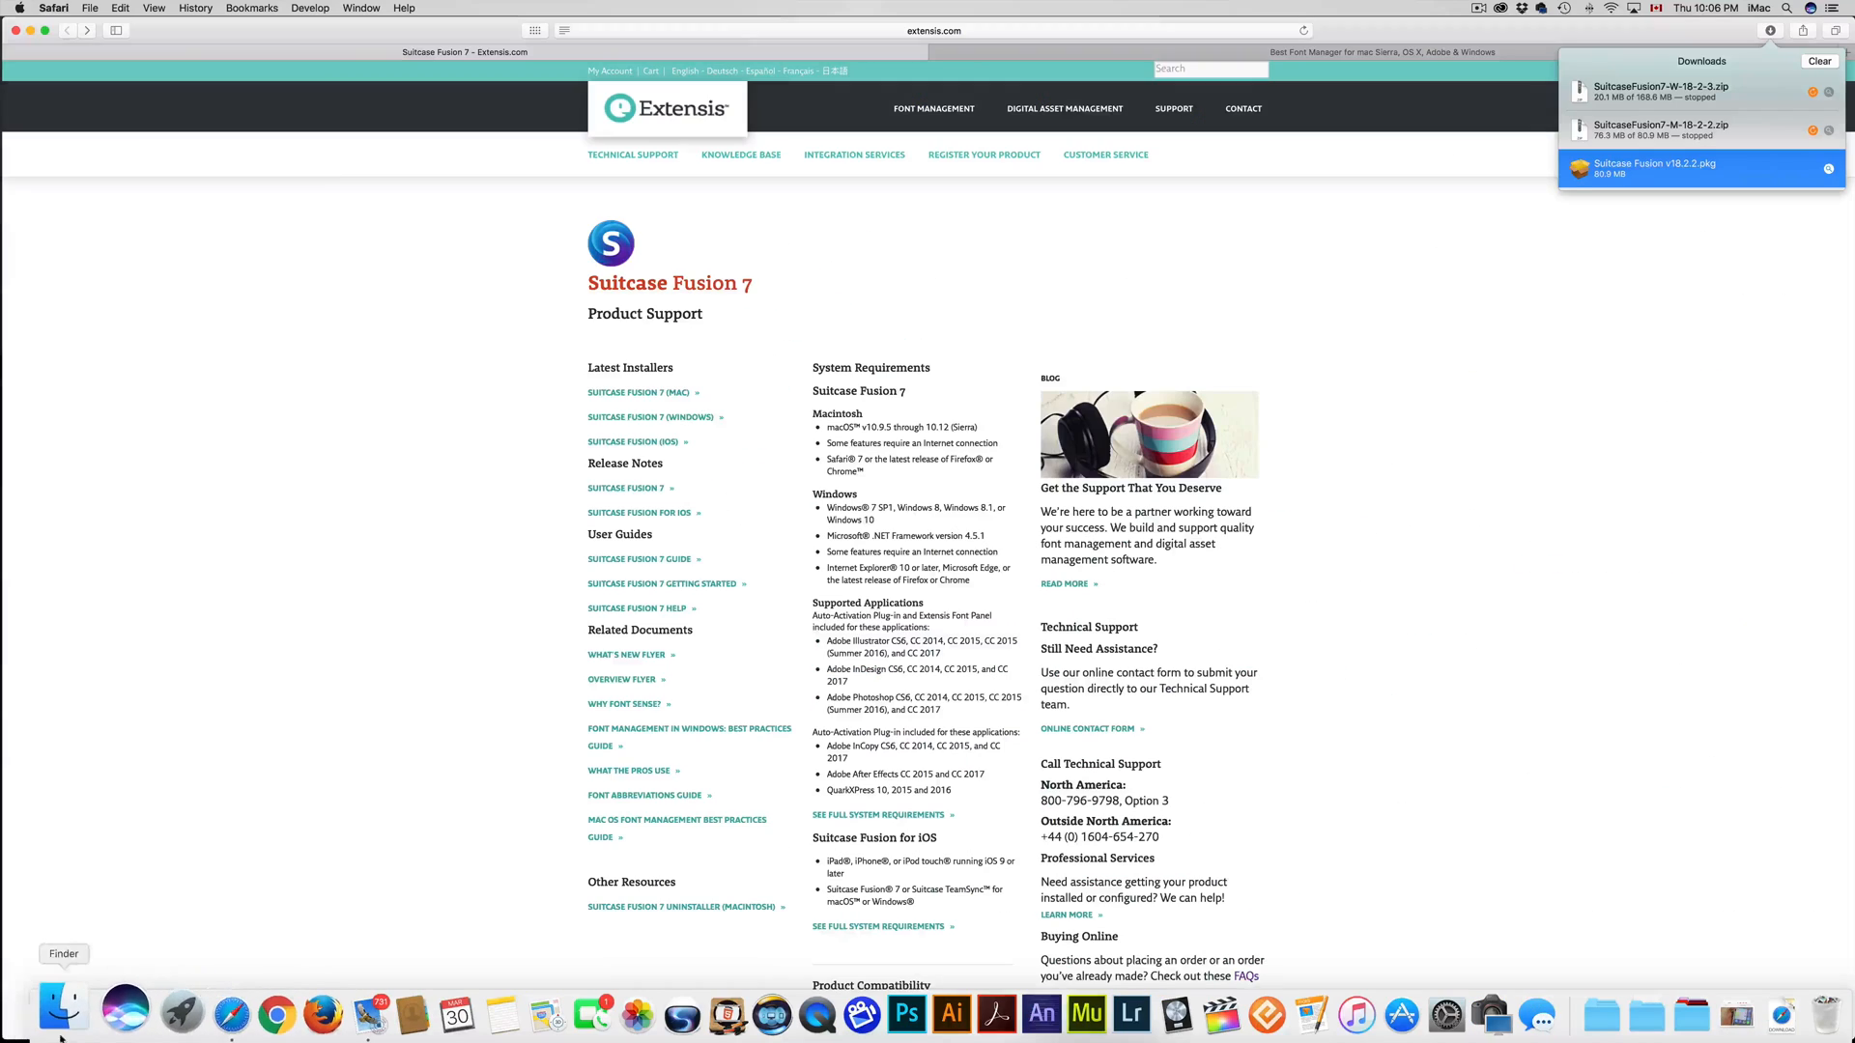
mouse_move(159, 1012)
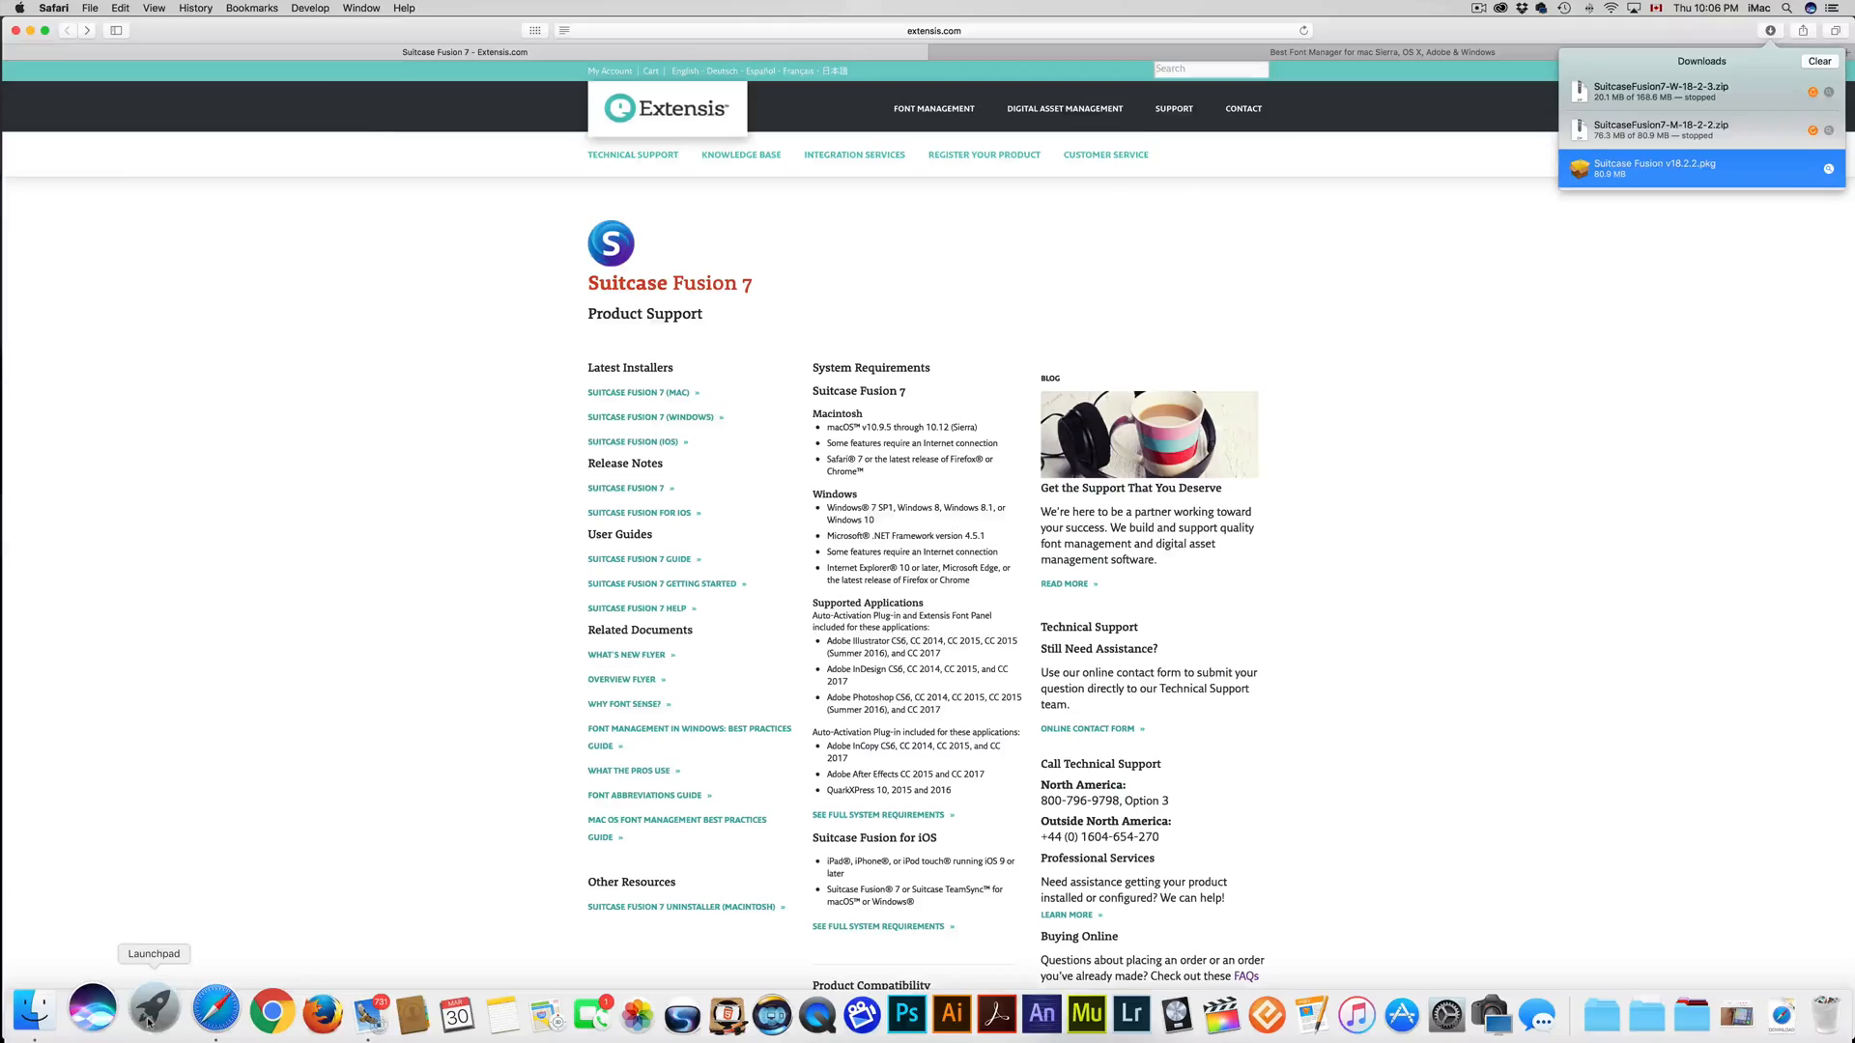
Launch Suitcase Fusion from Launchpad
click(152, 1011)
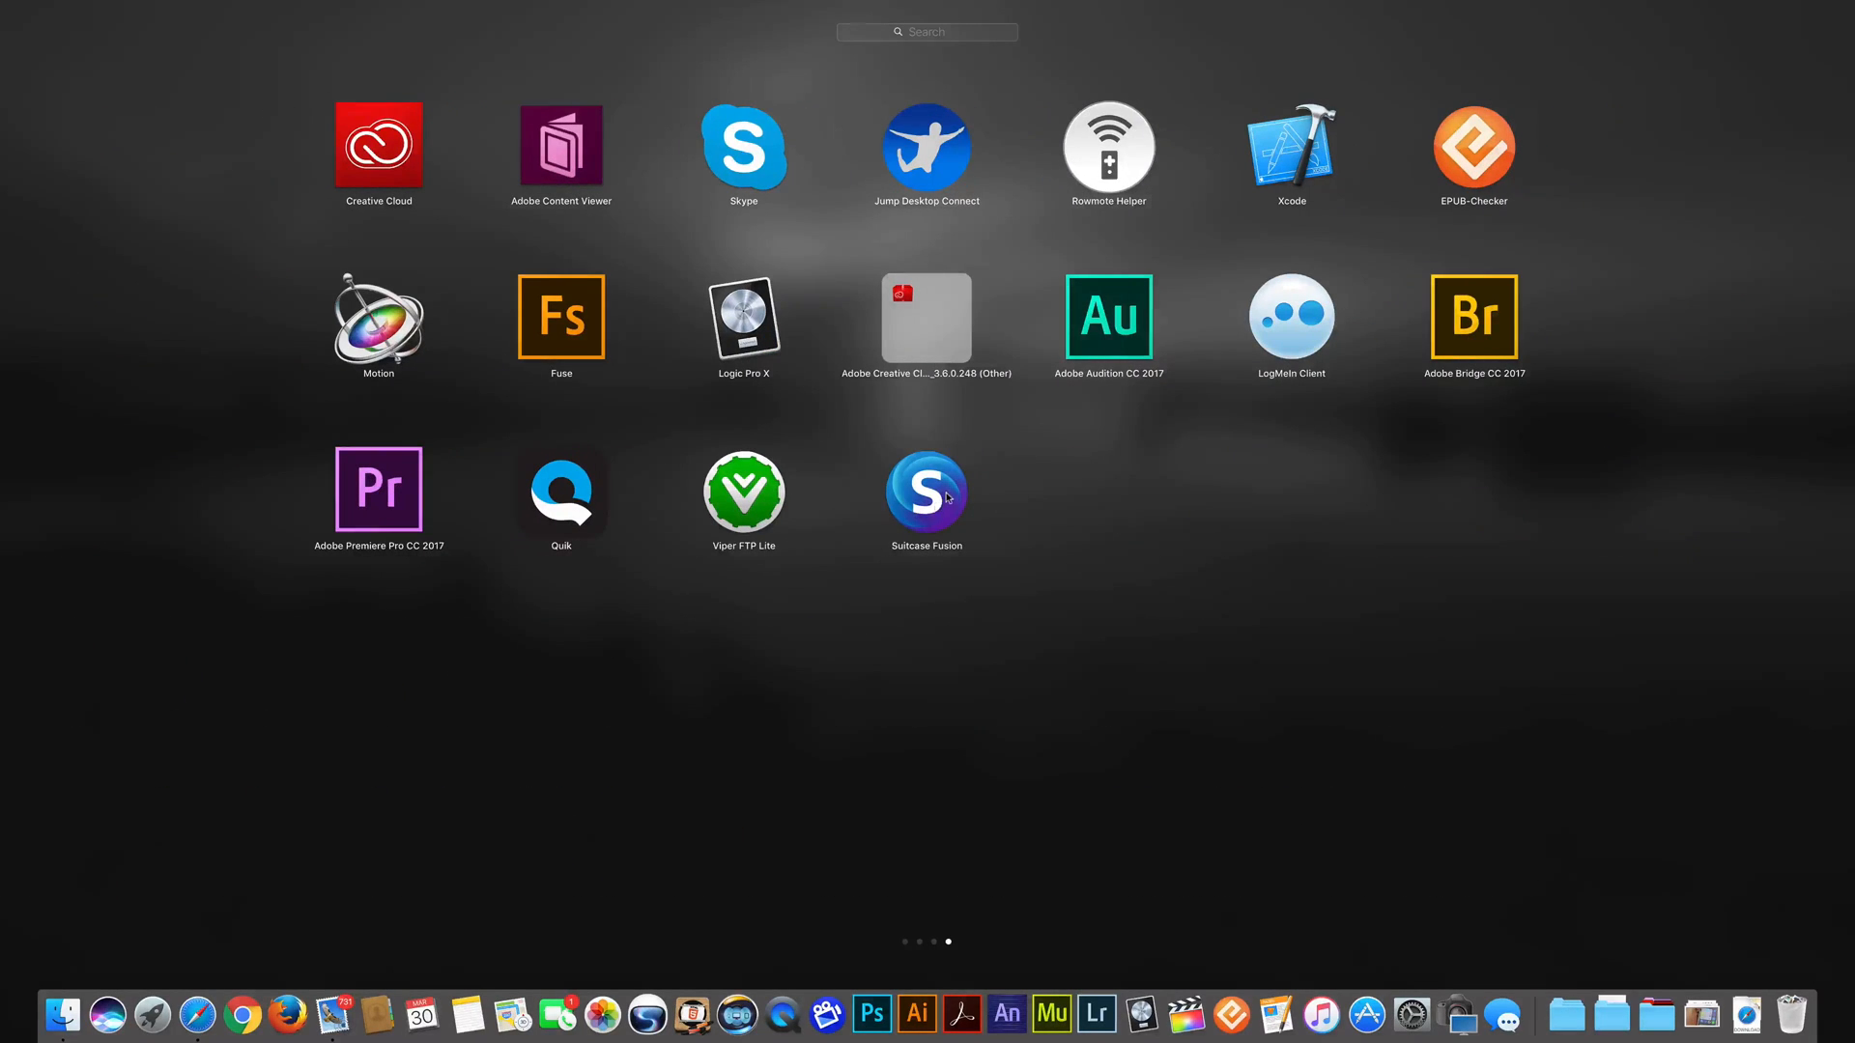
click(926, 489)
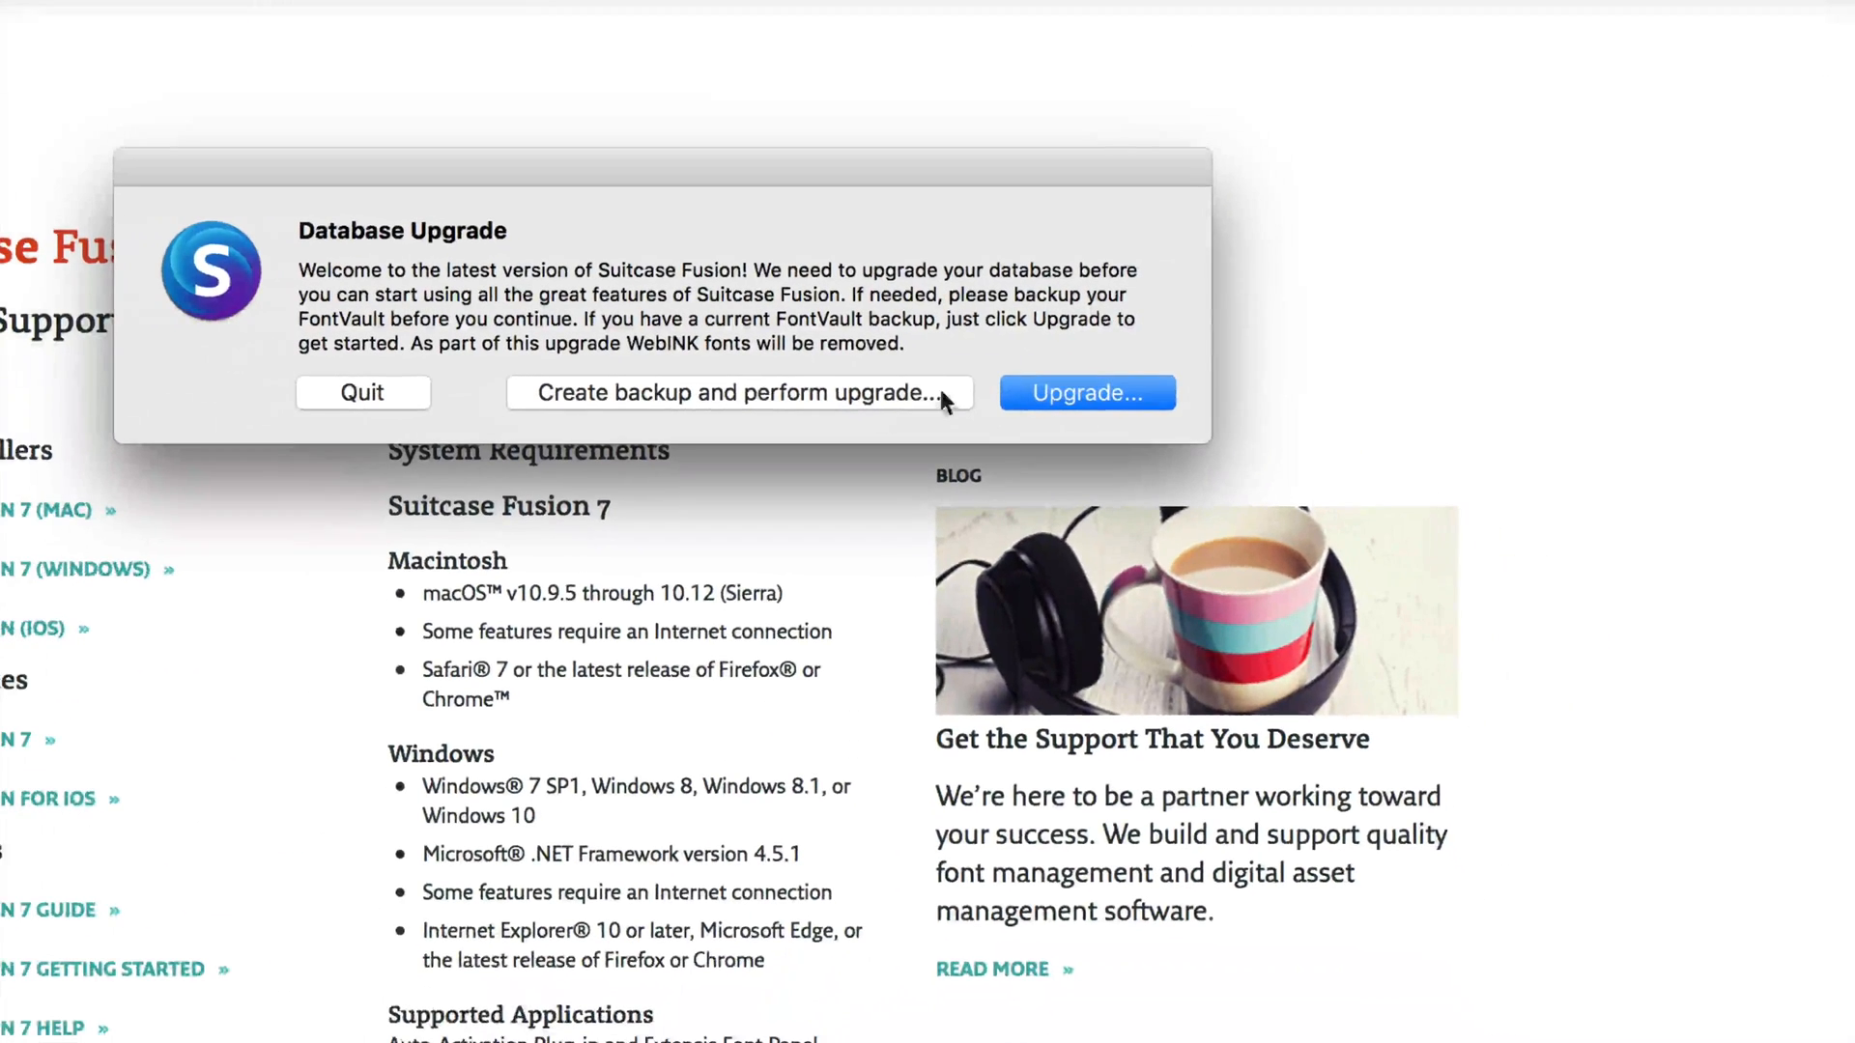
mouse_move(657, 406)
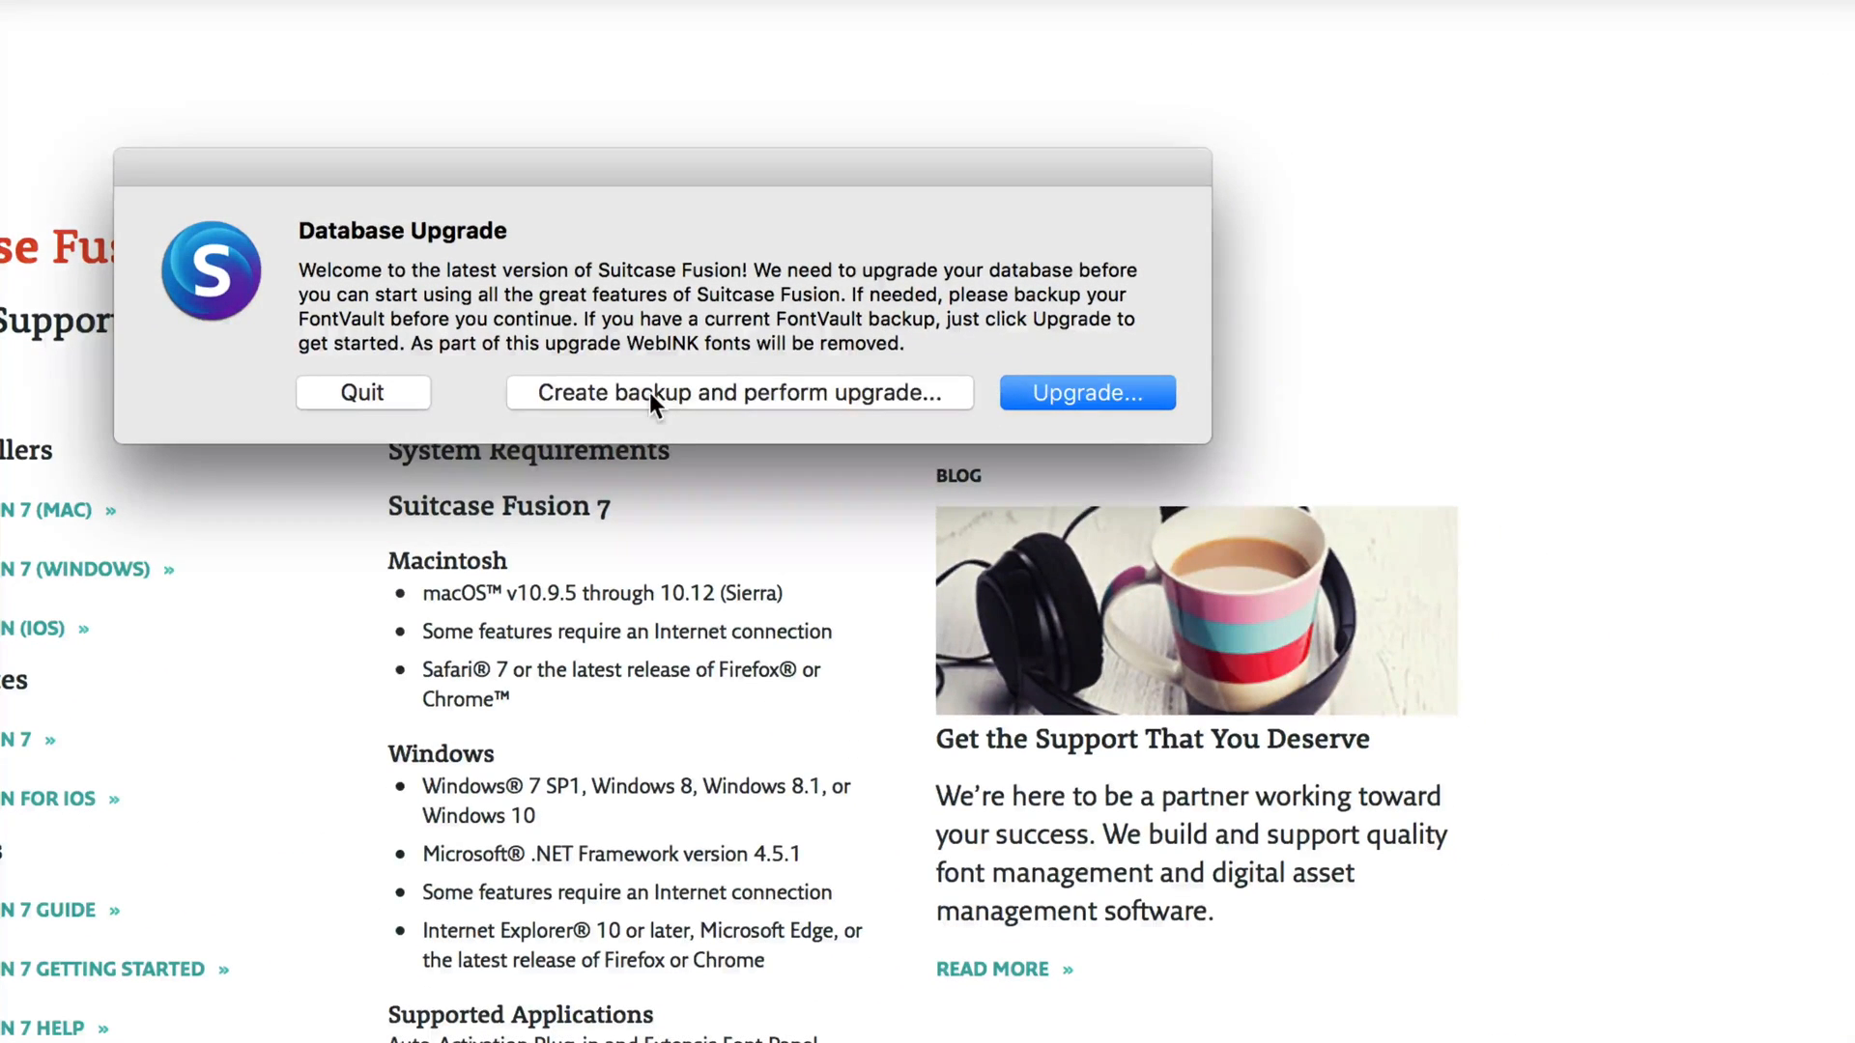
Choose backup-and-upgrade and save the Font Vault archive into Documents
click(738, 393)
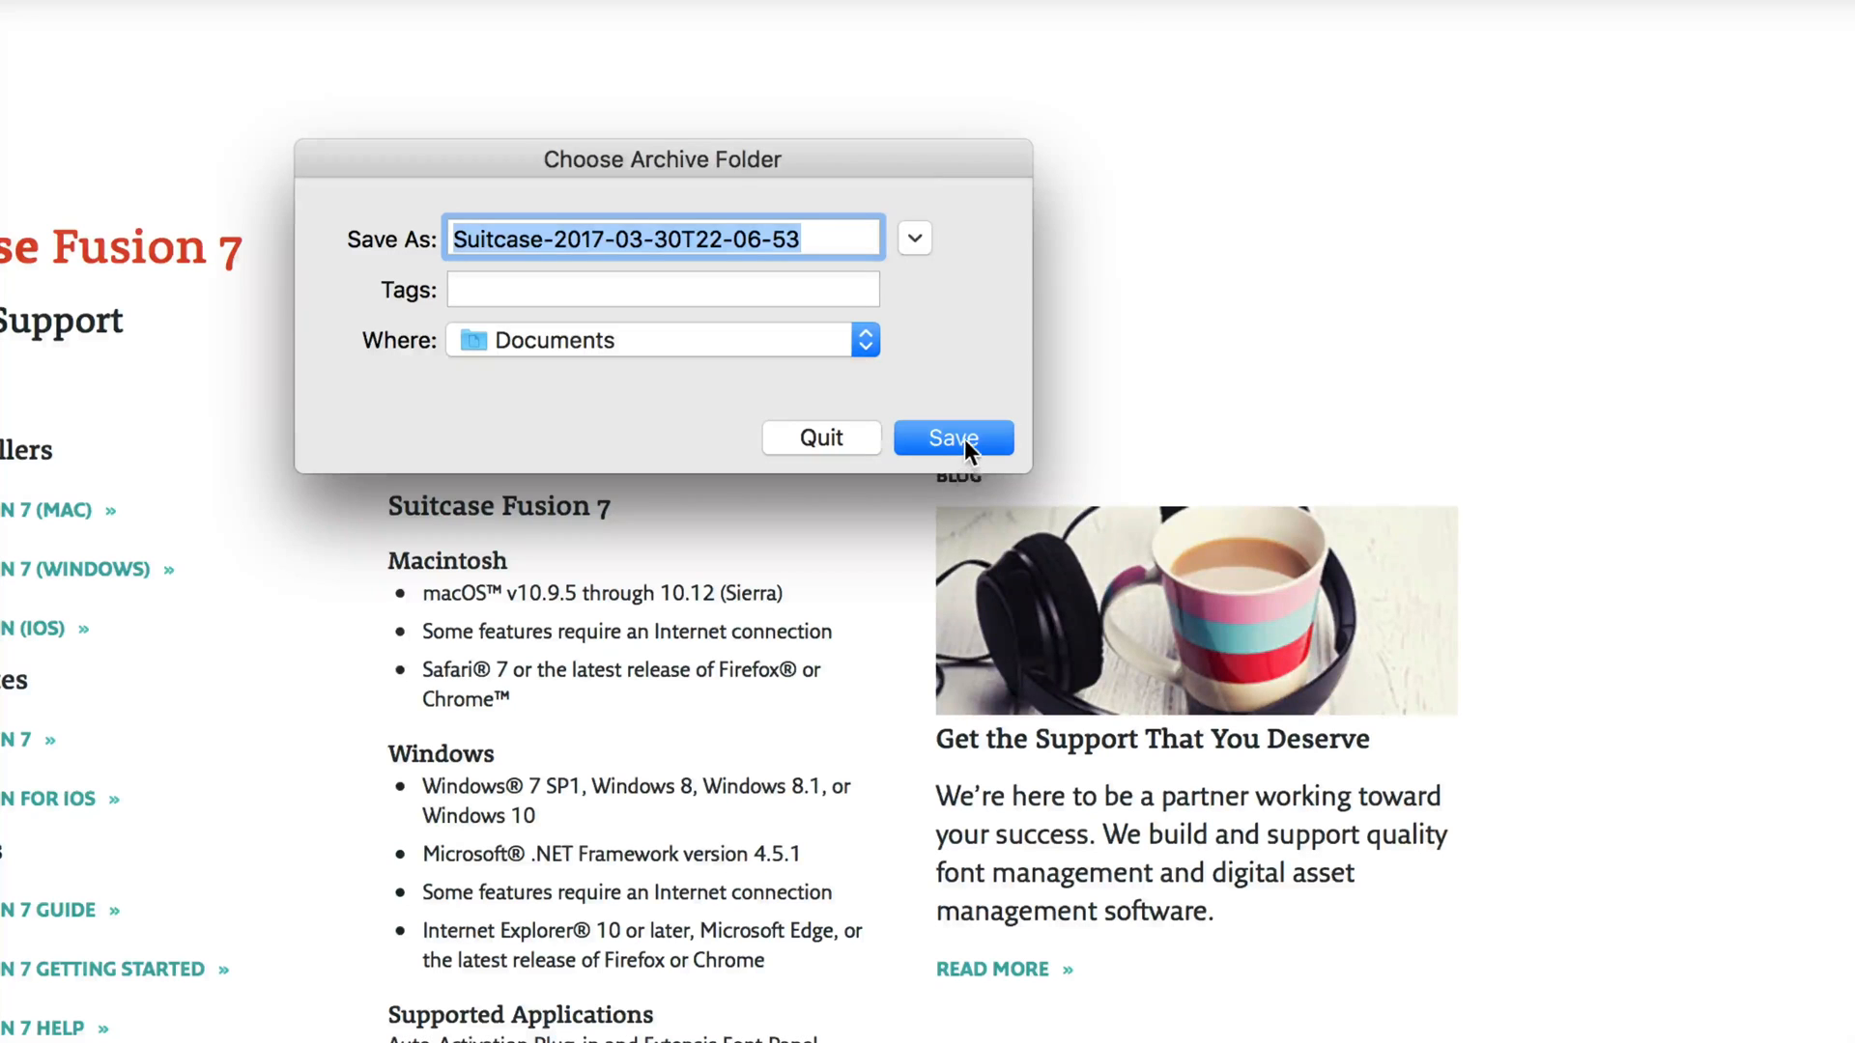
click(954, 438)
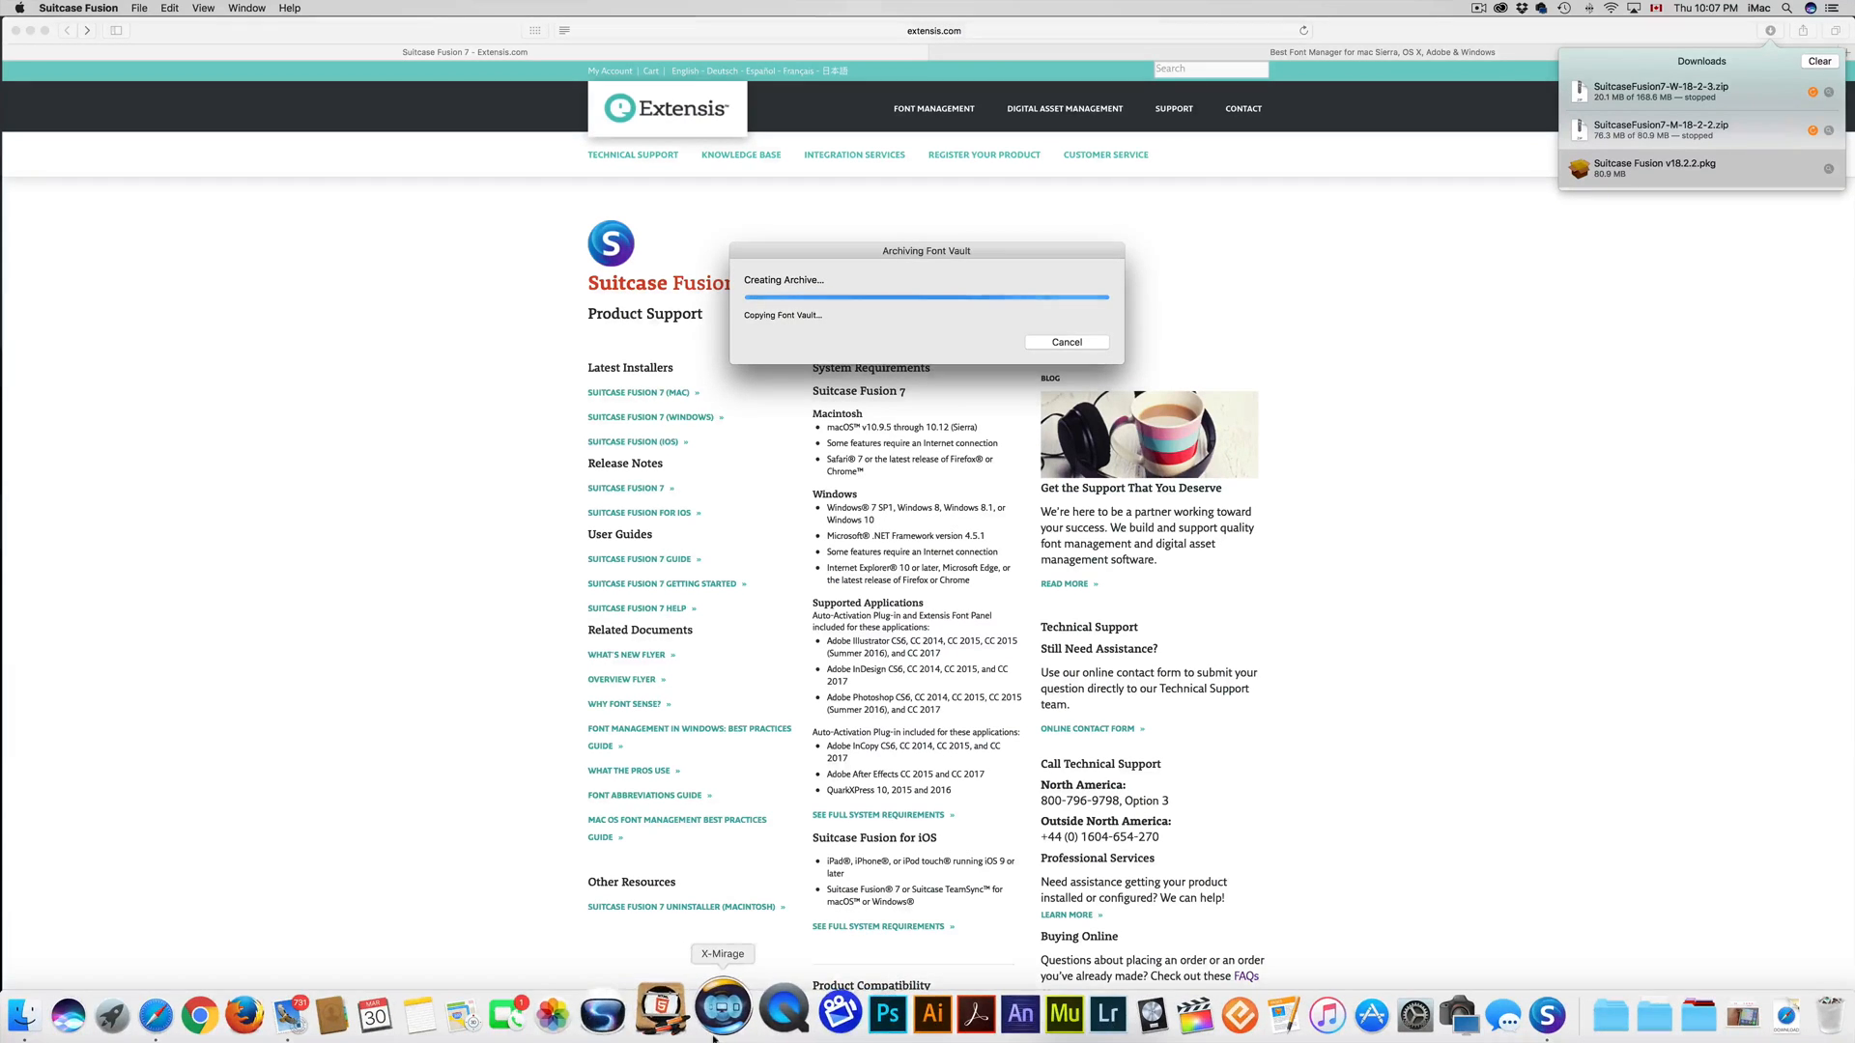
mouse_move(626, 1013)
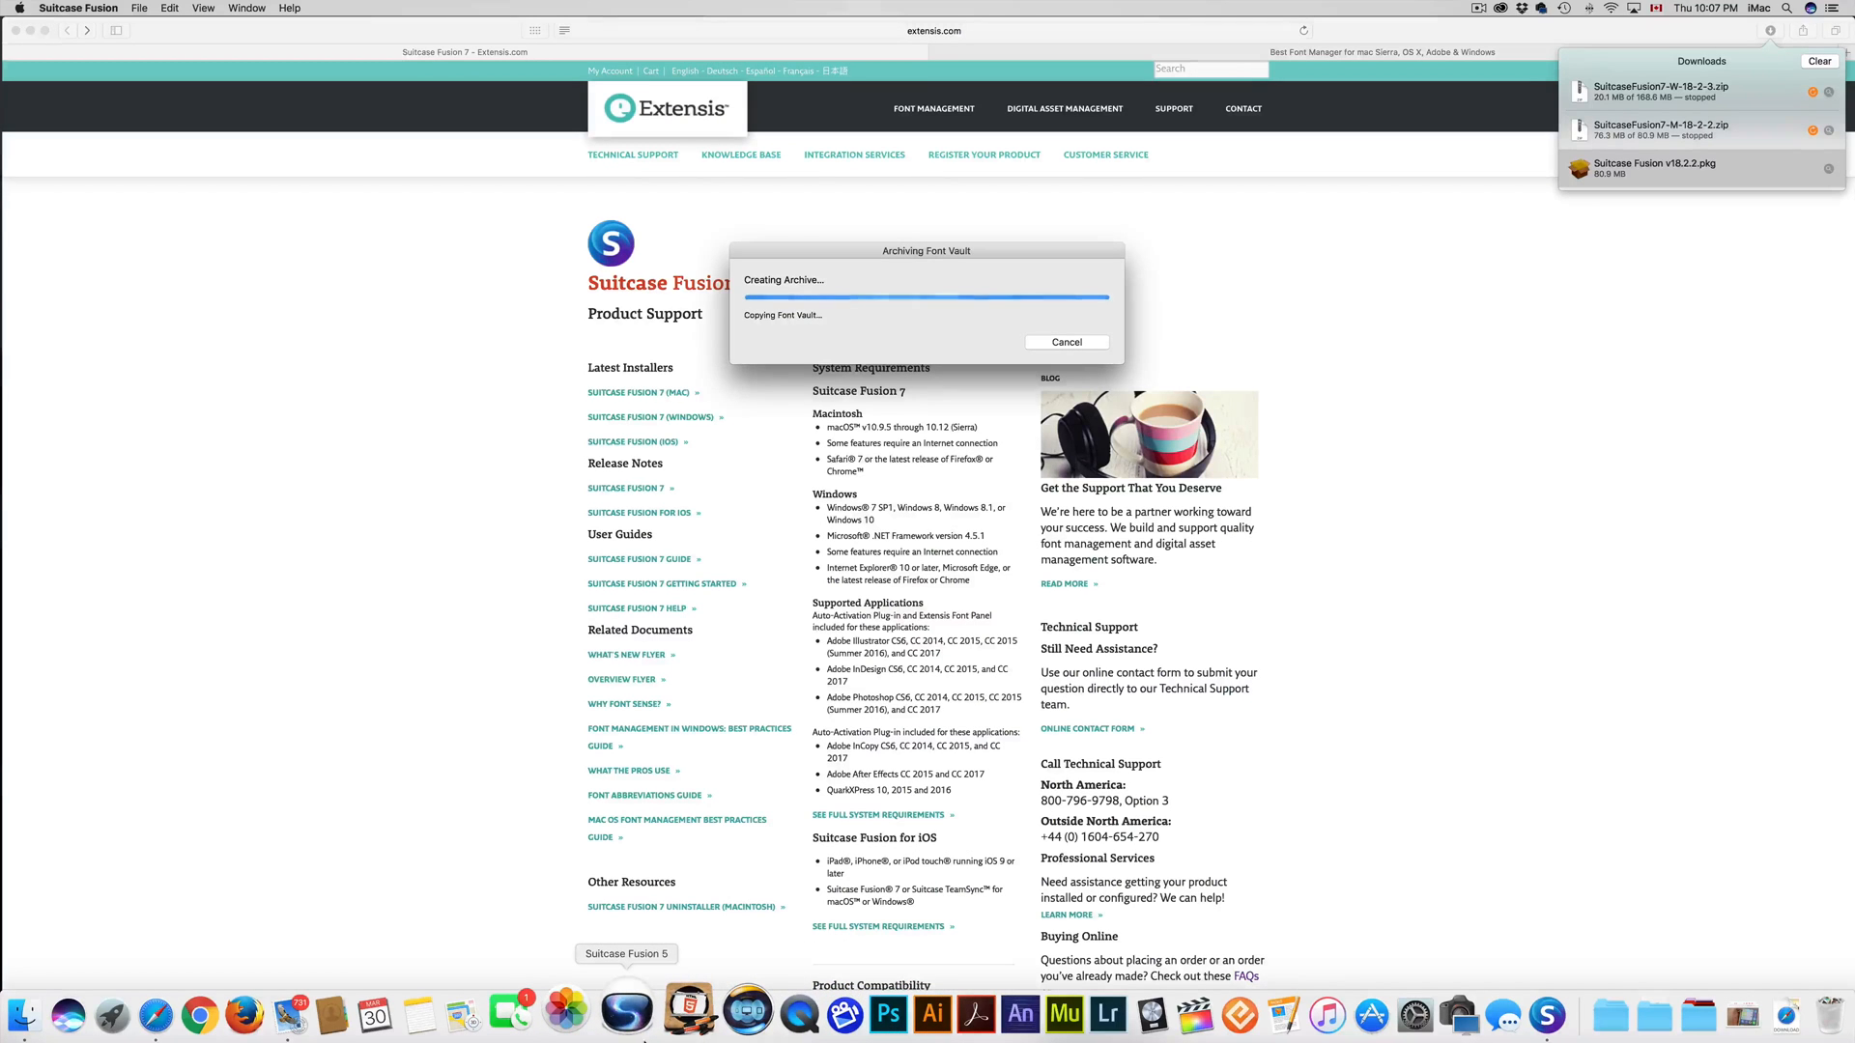